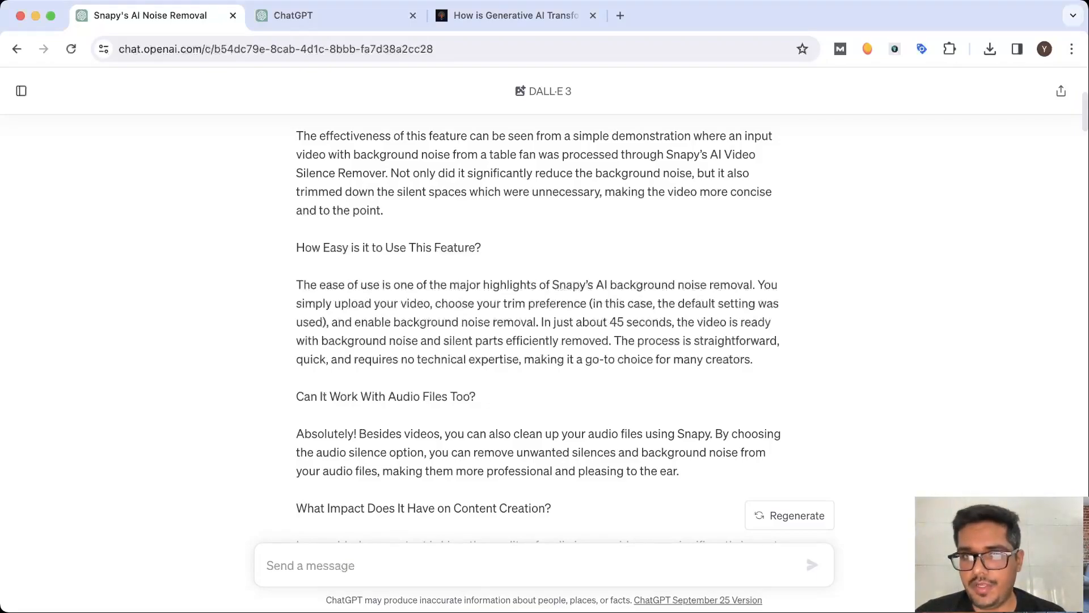
Step: Scroll past the pasted Snapy noise-removal blog prompt to DALL·E 3's 'Created 2 images' reply
scroll("down", 3)
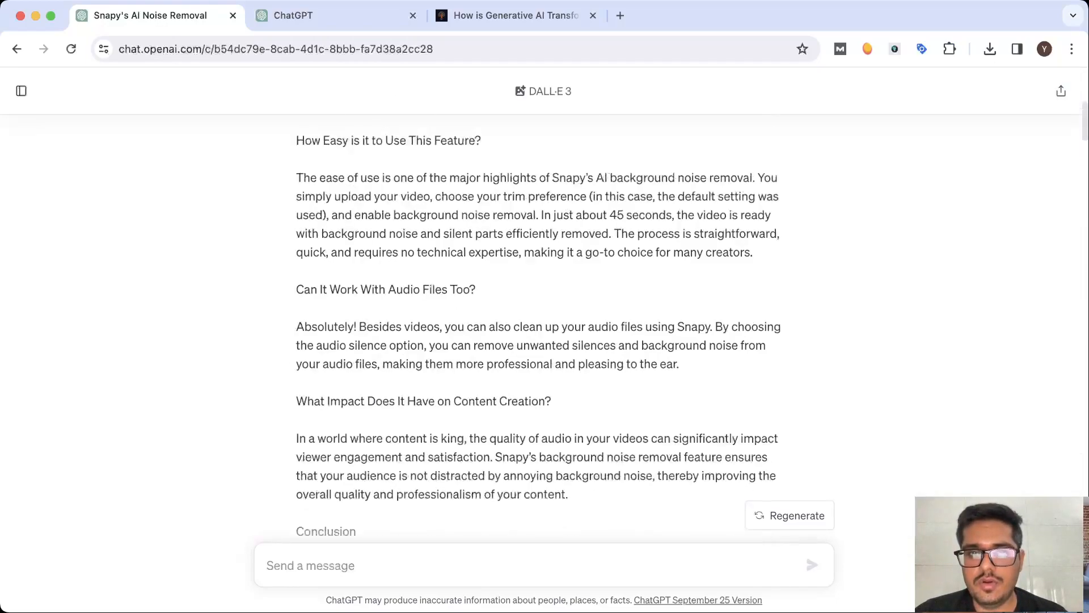
scroll("up", 3)
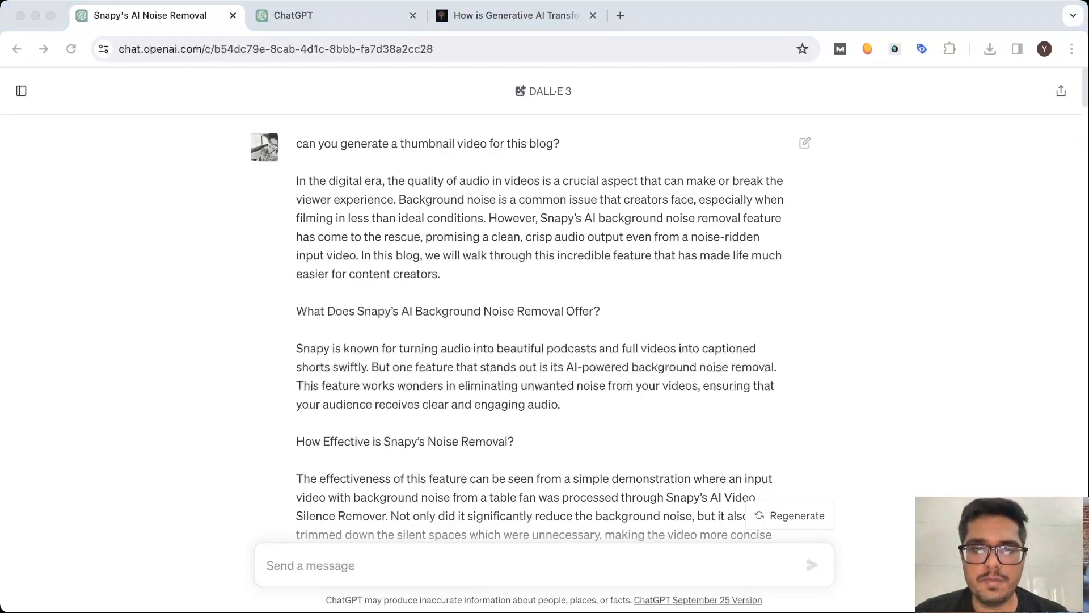
scroll("down", 3)
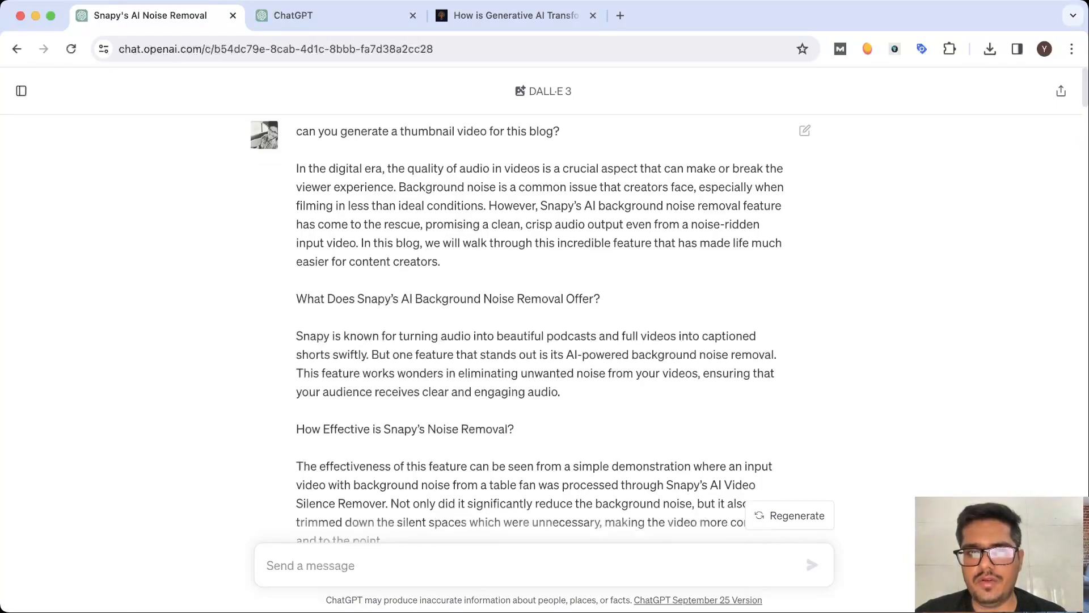
scroll("down", 3)
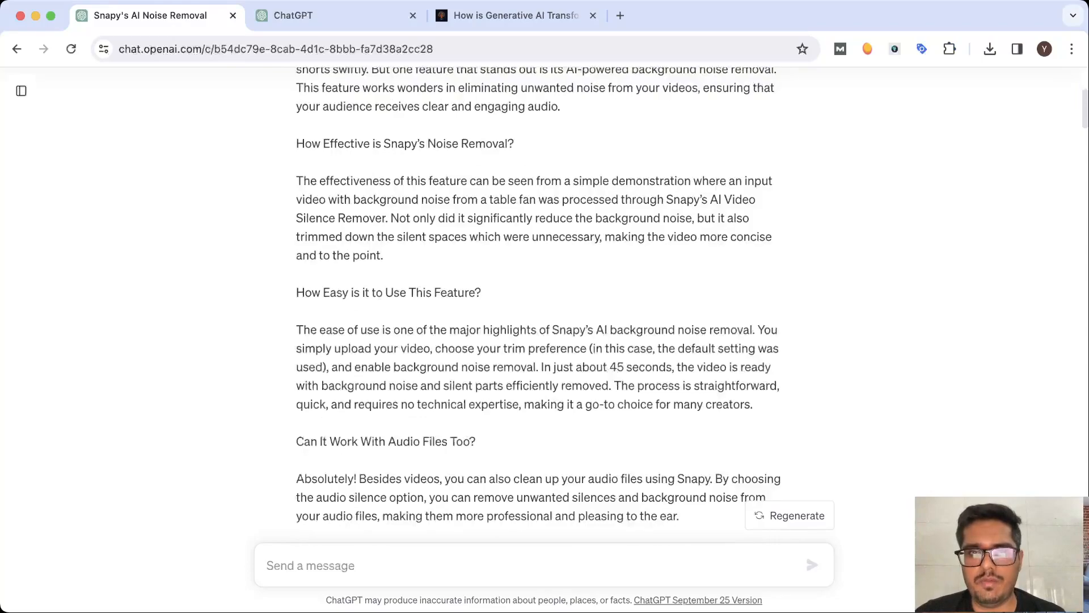
scroll("down", 3)
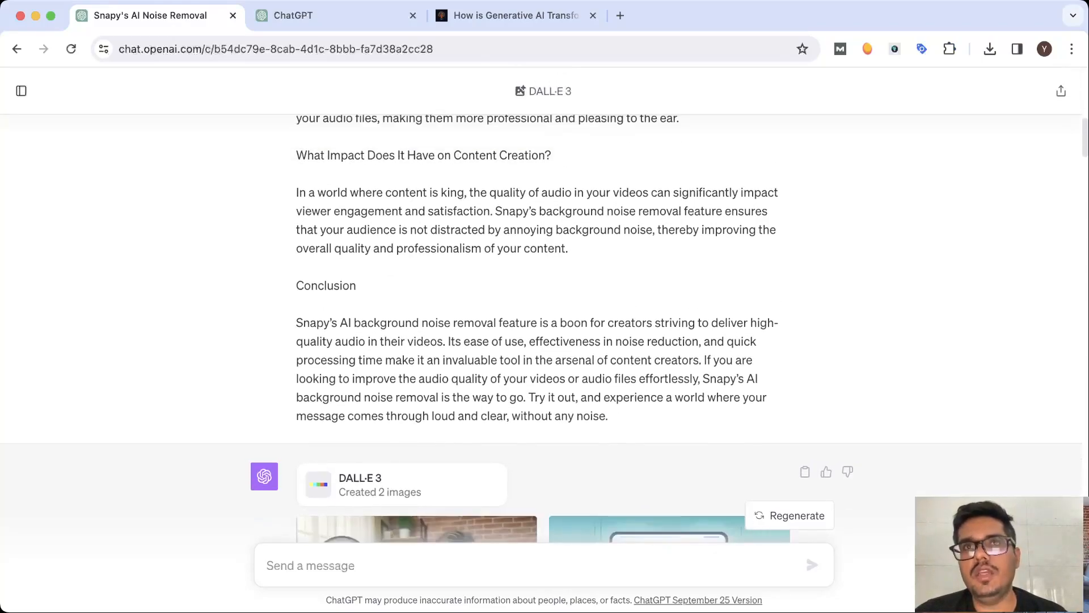
scroll("down", 3)
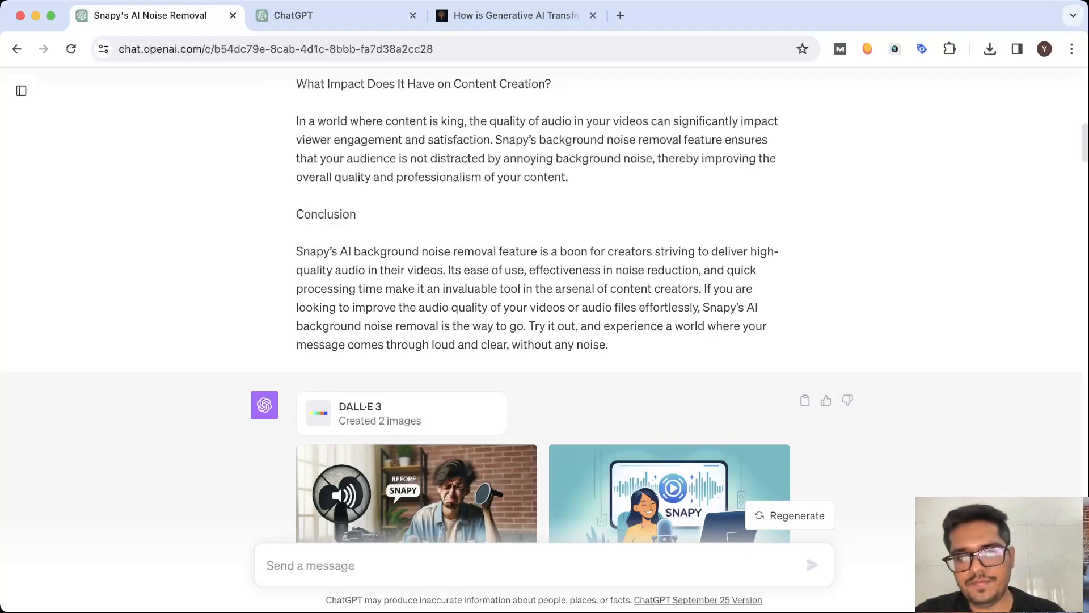
Step: Read both Snapy thumbnail options and descriptions, down to the before/after table-mic request
scroll("down", 3)
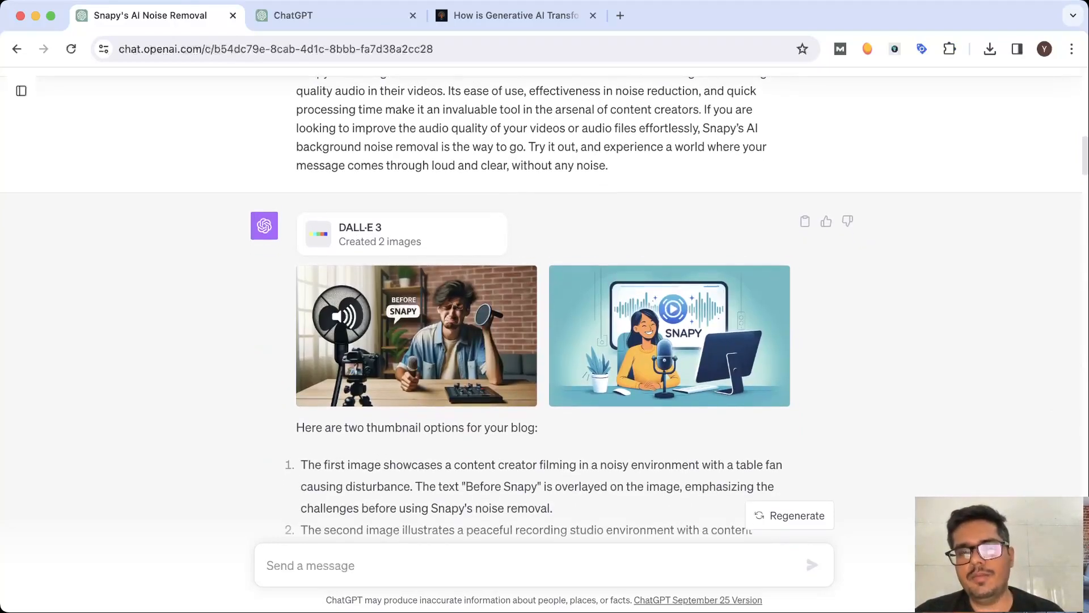
scroll("down", 3)
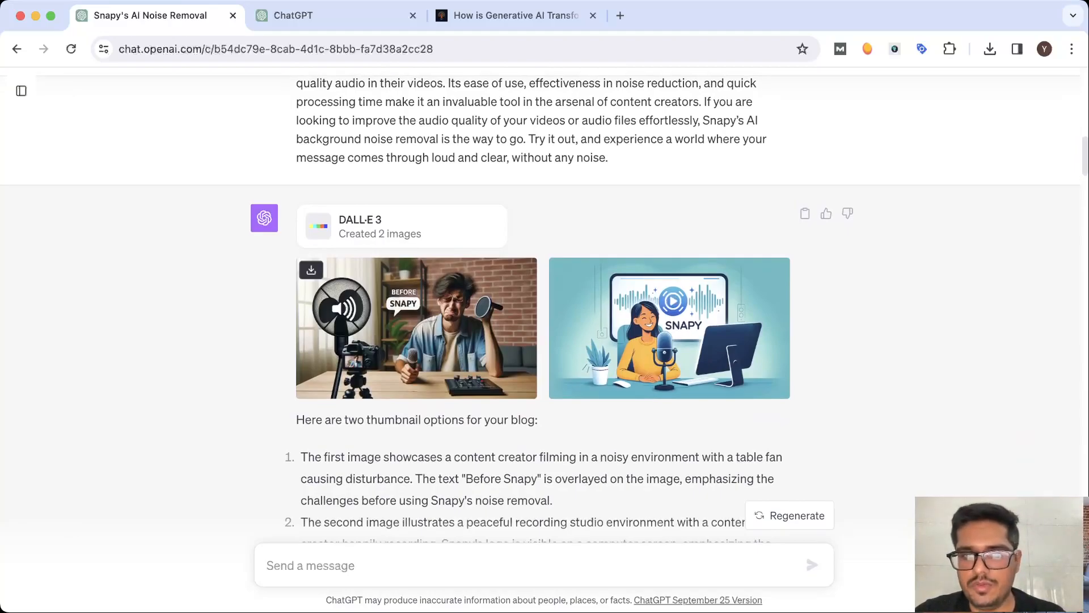
scroll("down", 3)
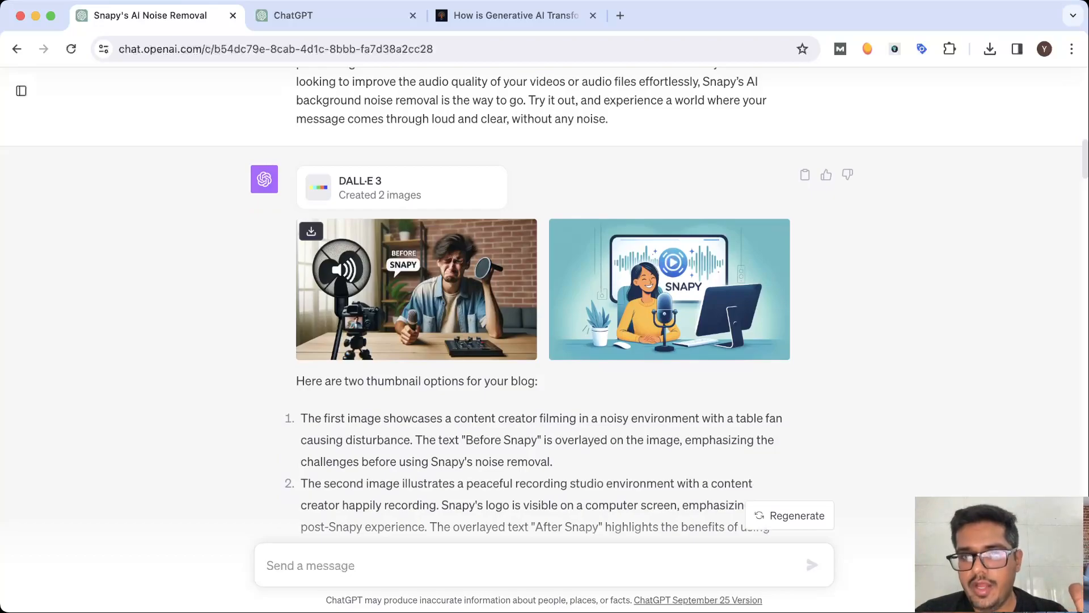
scroll("down", 3)
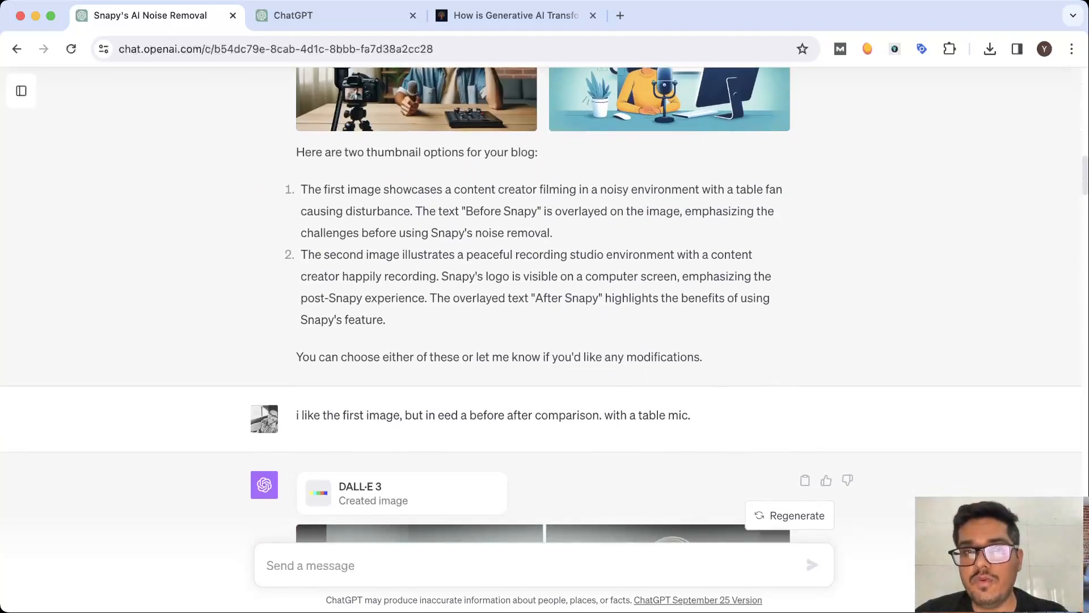
Step: View the split Before/After thumbnail and description, down to the pink-blue gradient request
scroll("down", 3)
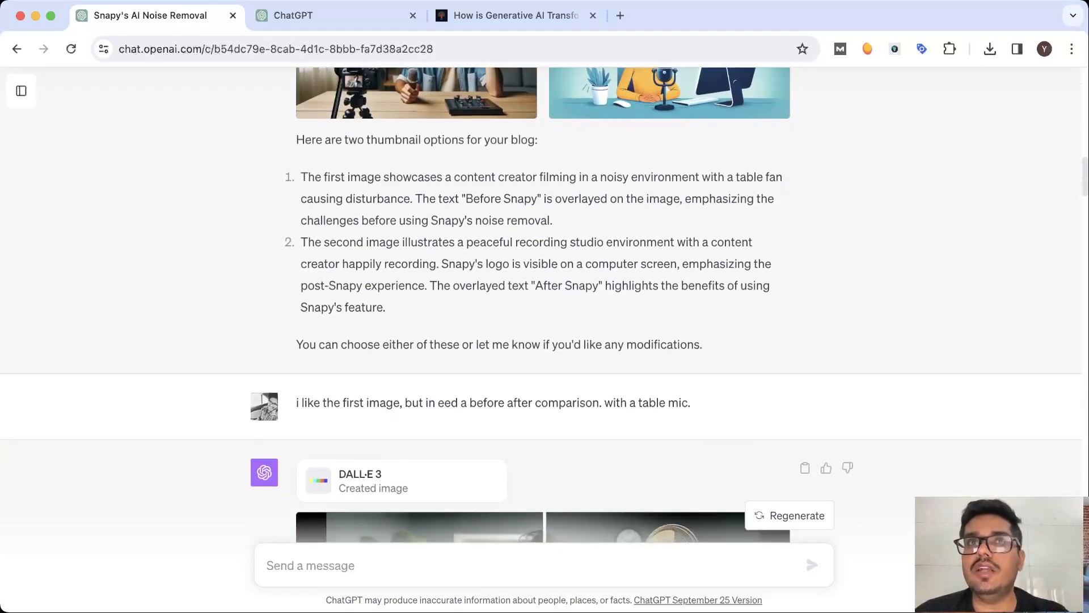
scroll("down", 3)
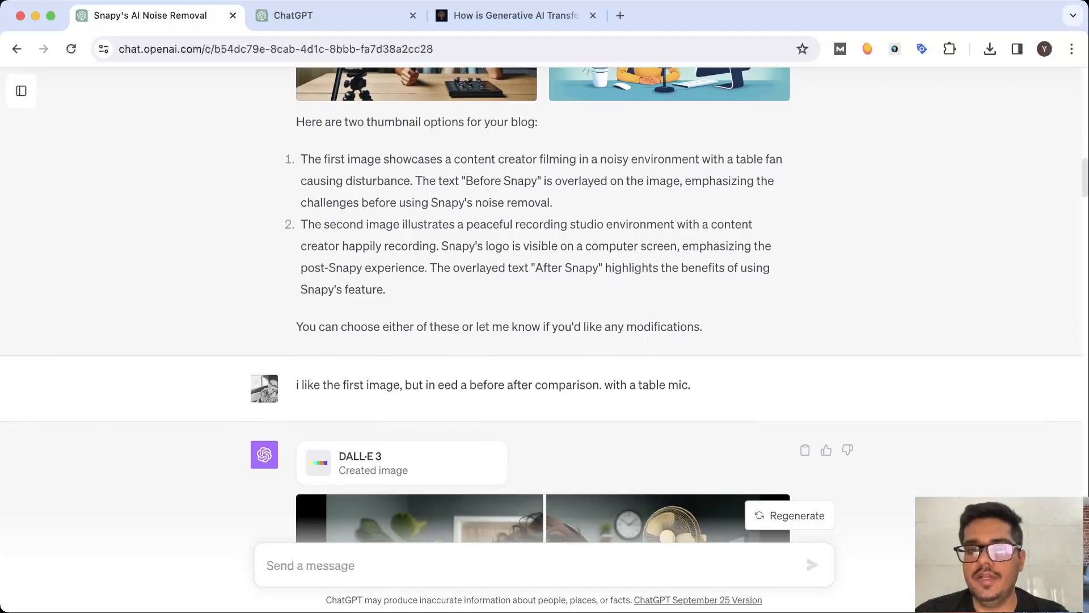
scroll("down", 3)
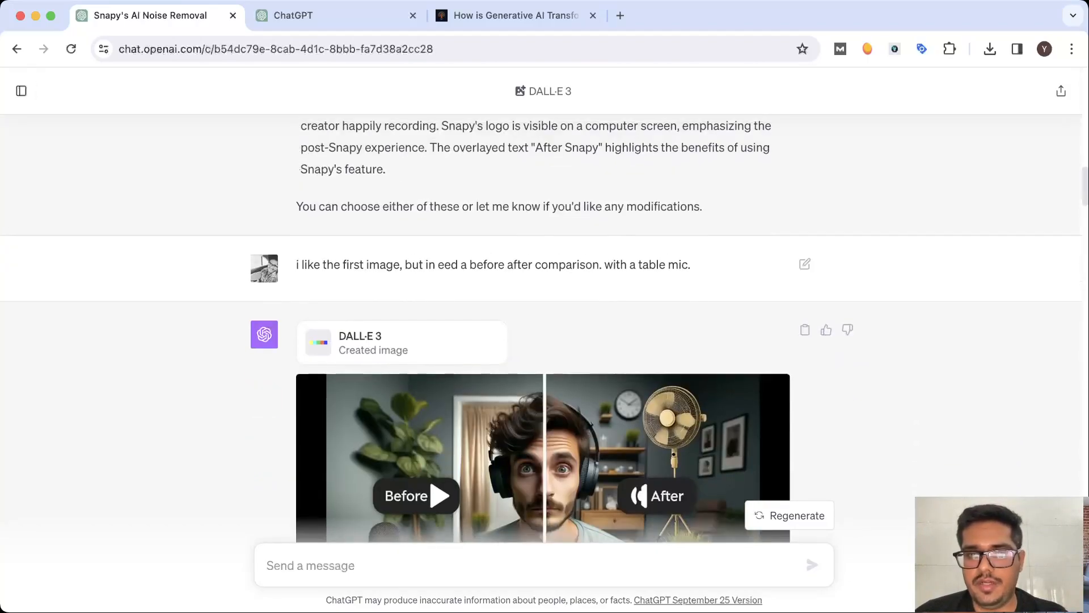
scroll("down", 3)
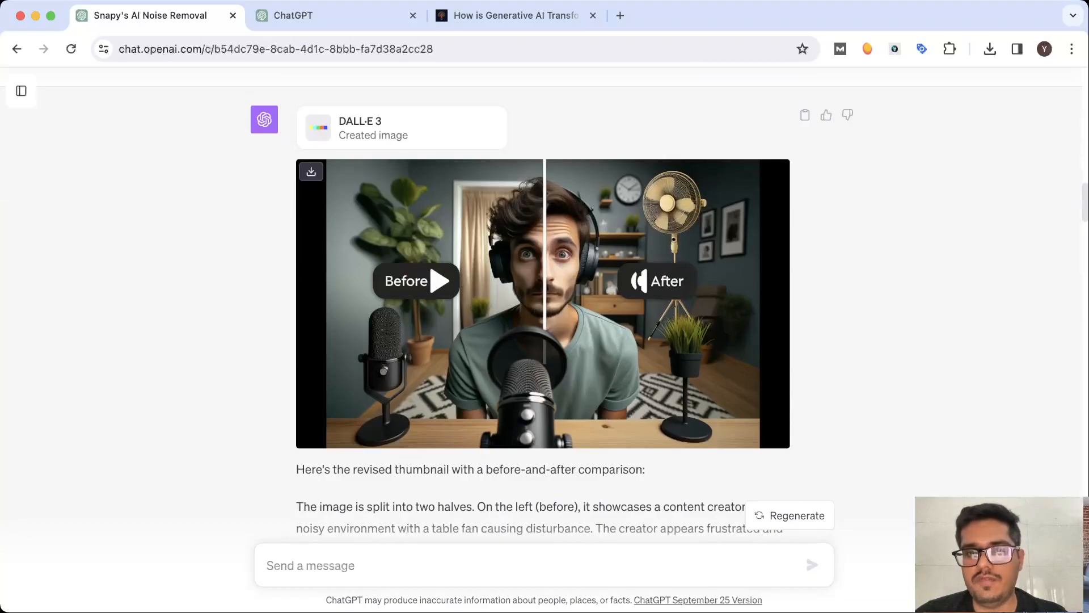
scroll("down", 3)
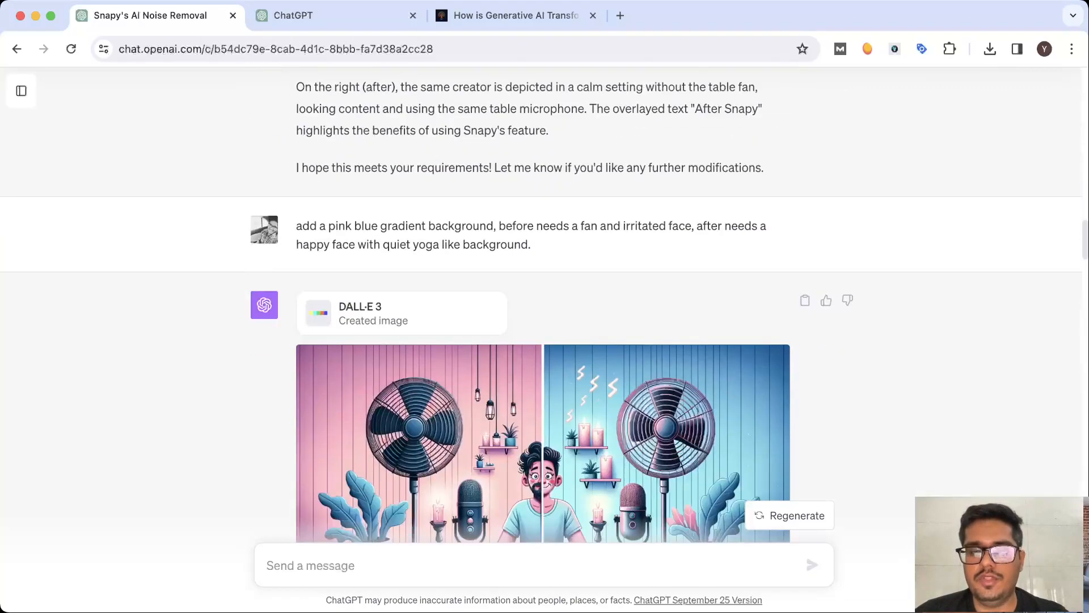
Step: Scroll past the pink-blue gradient fan thumbnail to the 'remove the fan' prompt
scroll("down", 3)
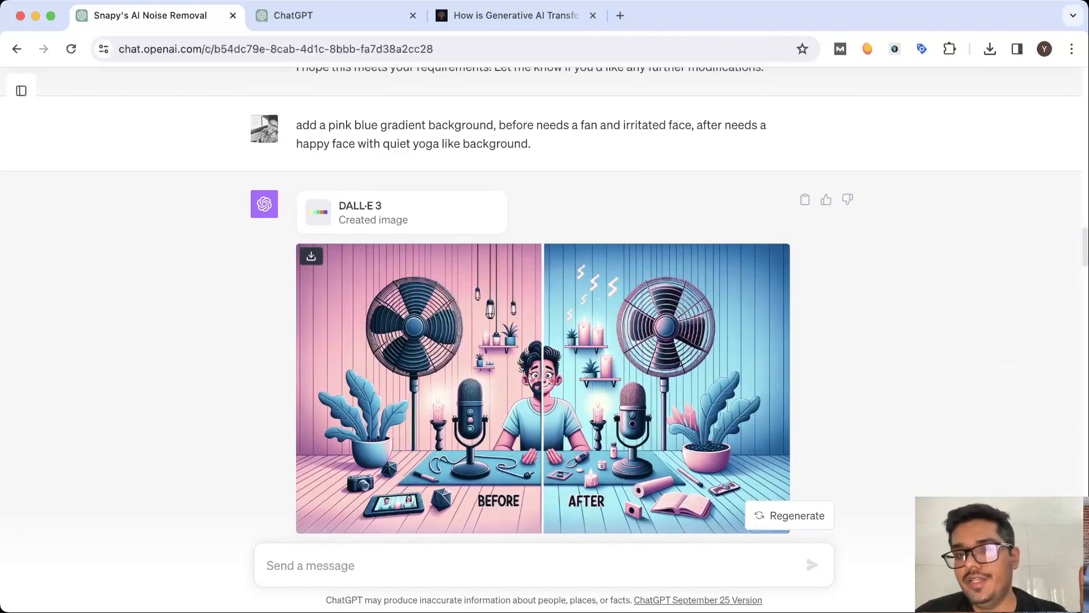
scroll("down", 3)
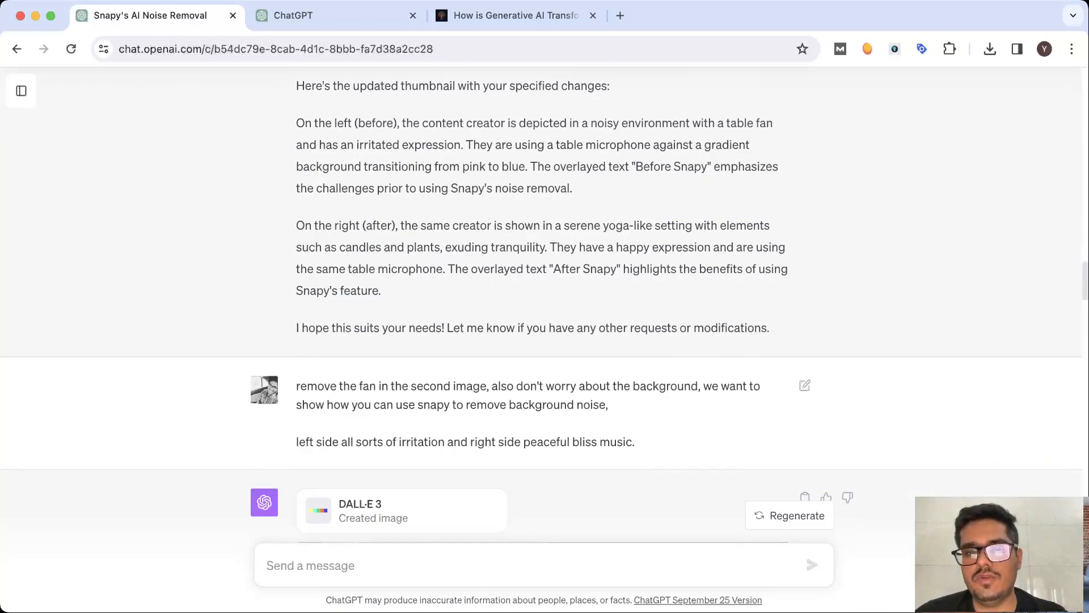
Step: Read the revised chaotic-versus-musical-notes thumbnail description, down to the 1-10 YouTube rating request
scroll("down", 3)
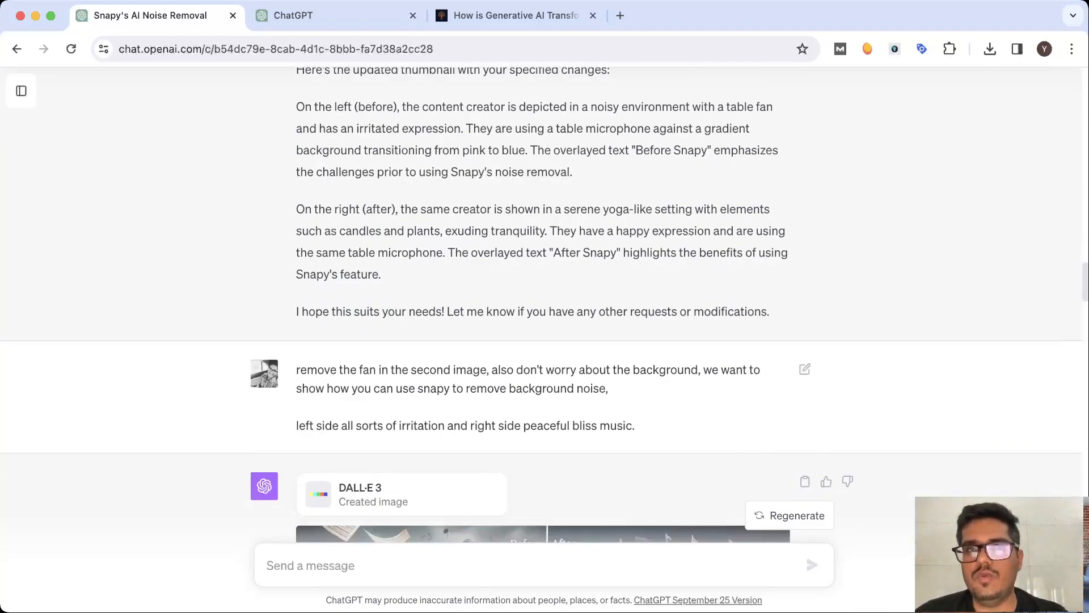
scroll("down", 3)
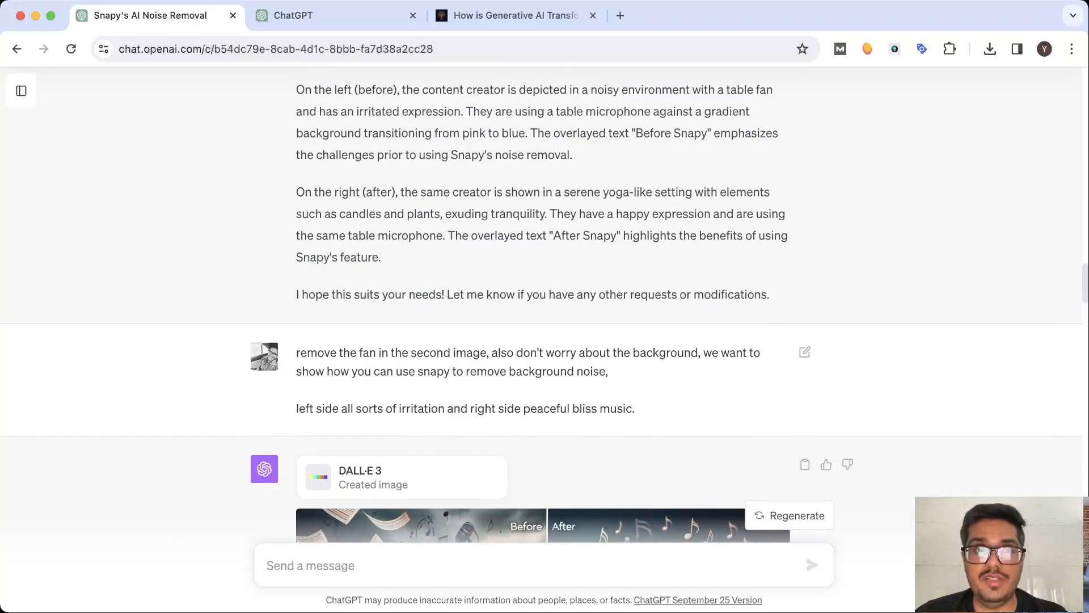
scroll("down", 3)
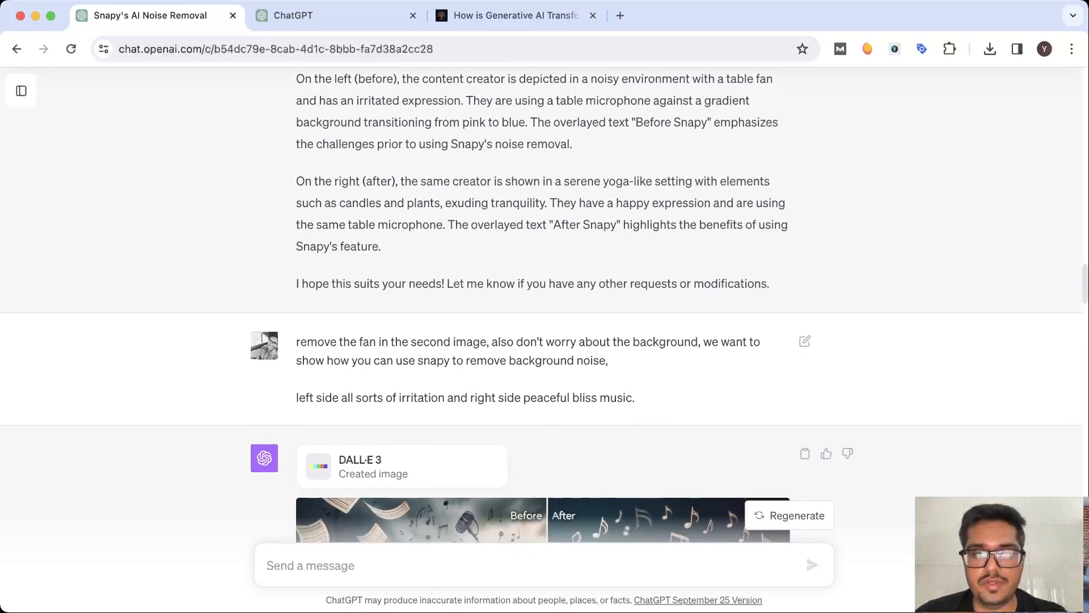
scroll("down", 3)
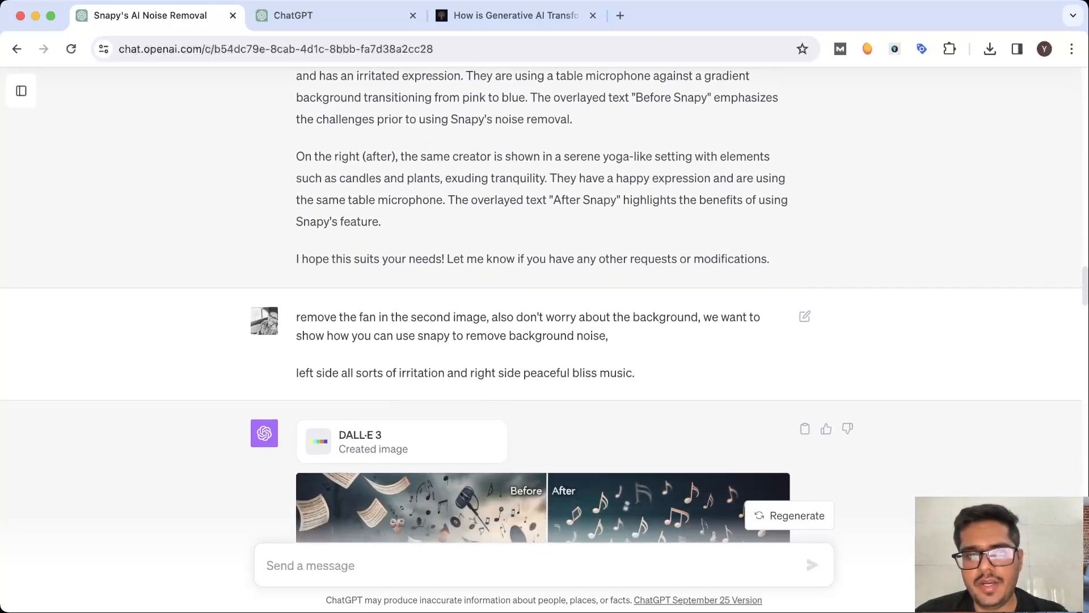
scroll("down", 3)
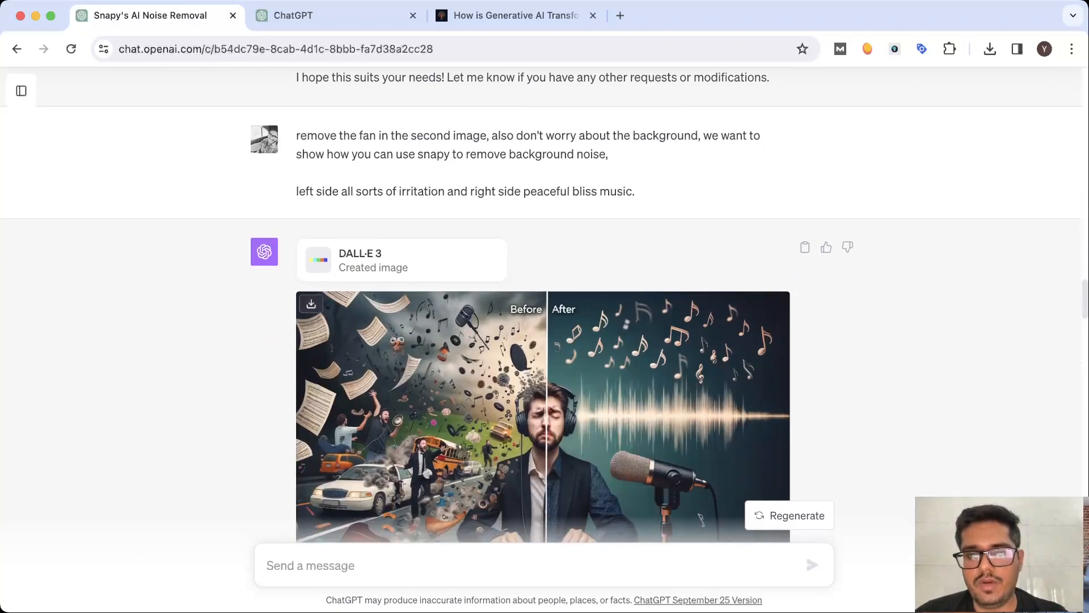
scroll("down", 3)
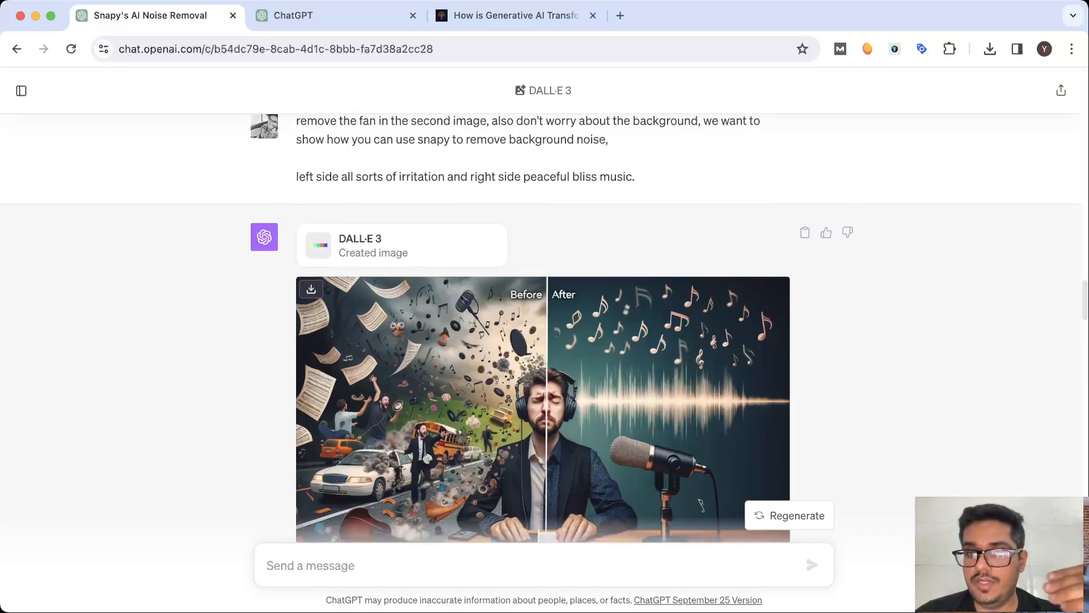
scroll("down", 3)
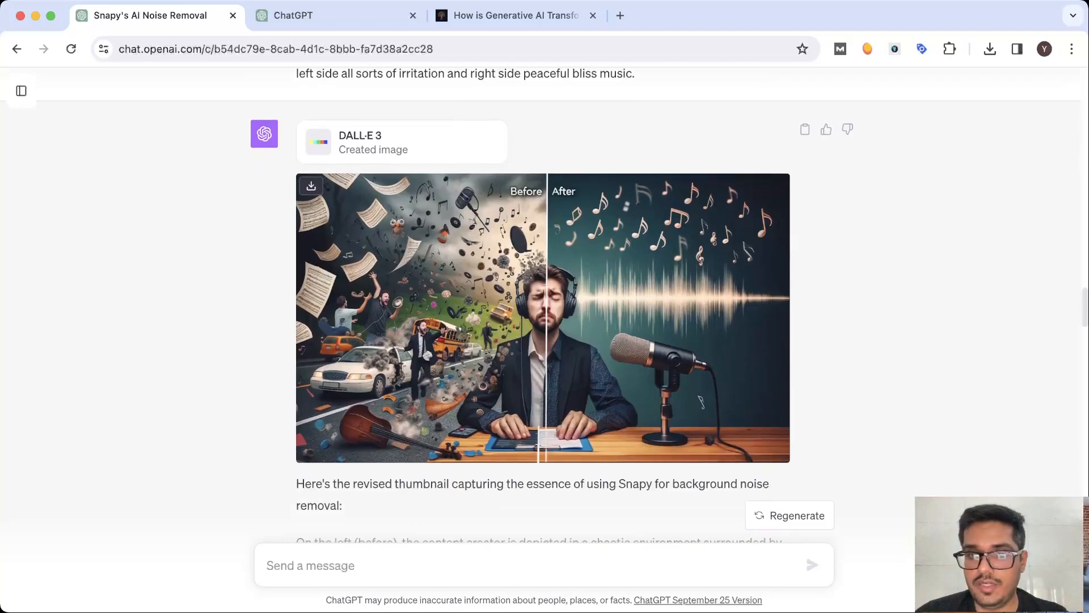
scroll("down", 3)
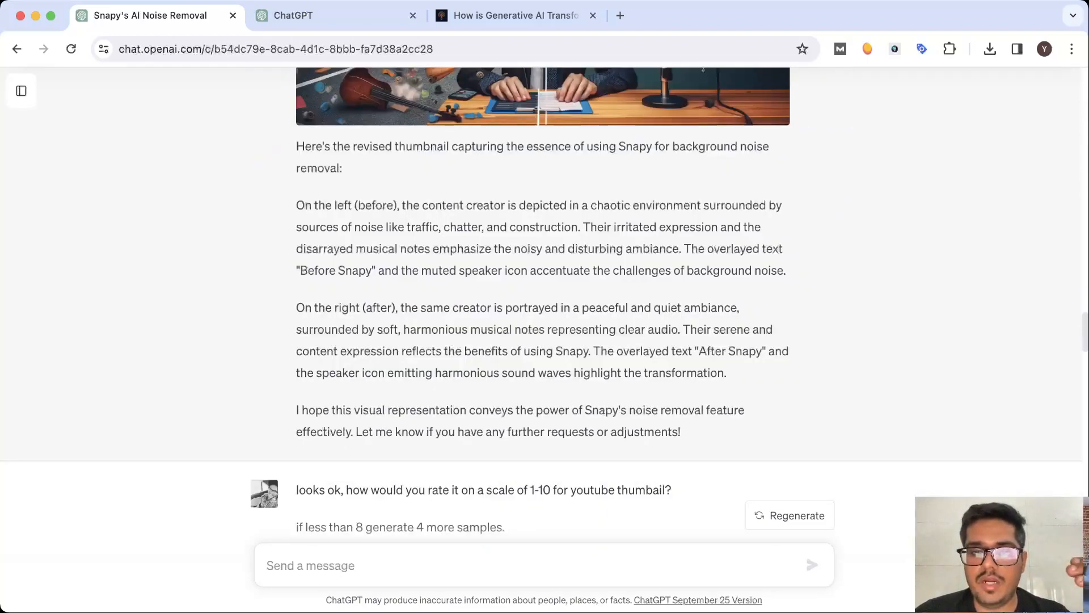
scroll("down", 3)
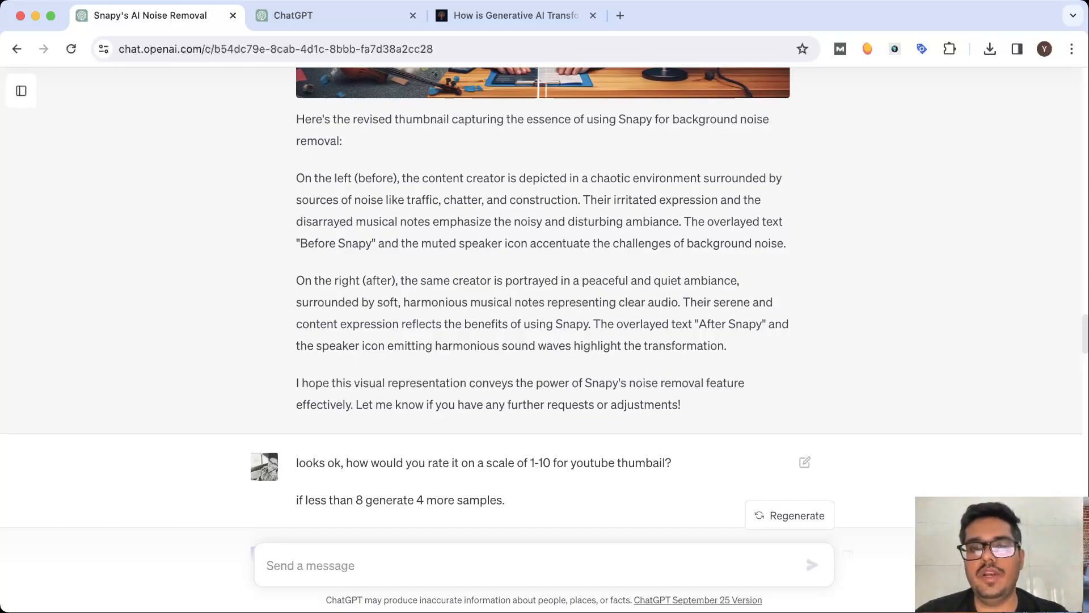
scroll("down", 3)
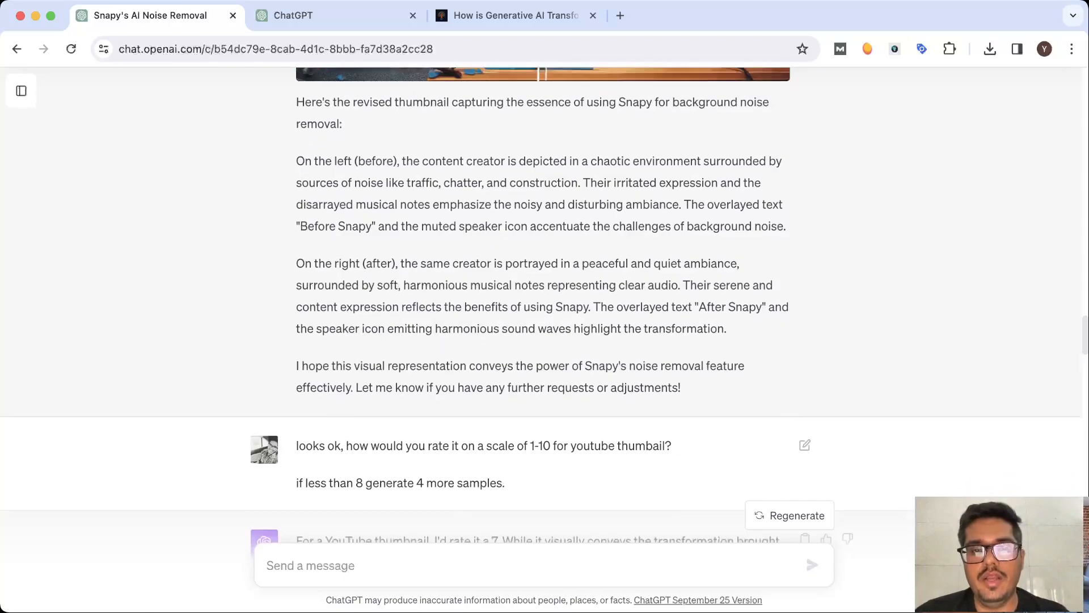
scroll("down", 3)
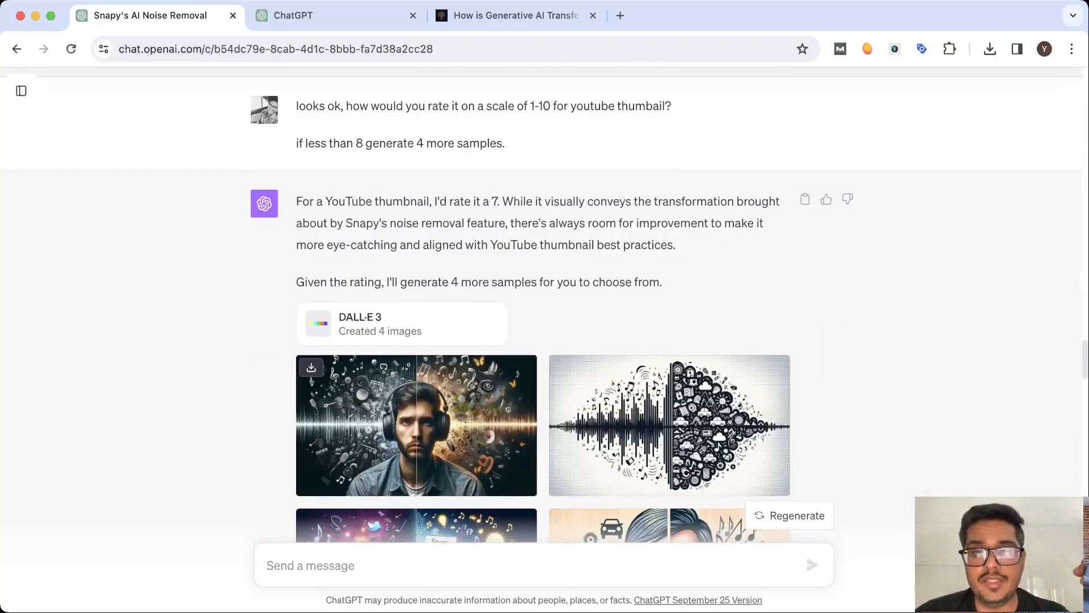
scroll("down", 3)
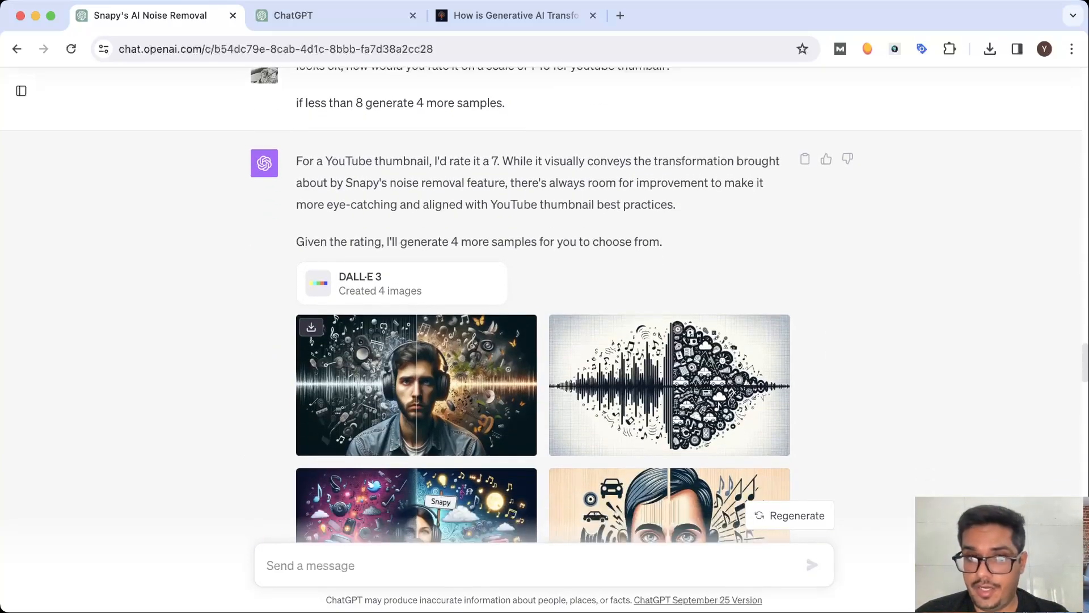
scroll("up", 3)
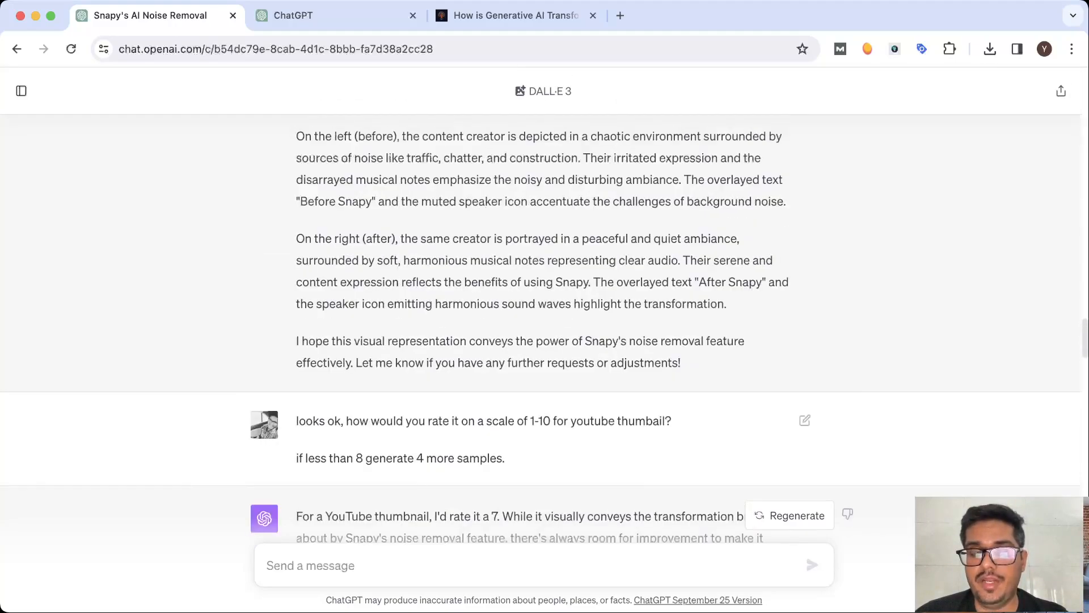
scroll("down", 3)
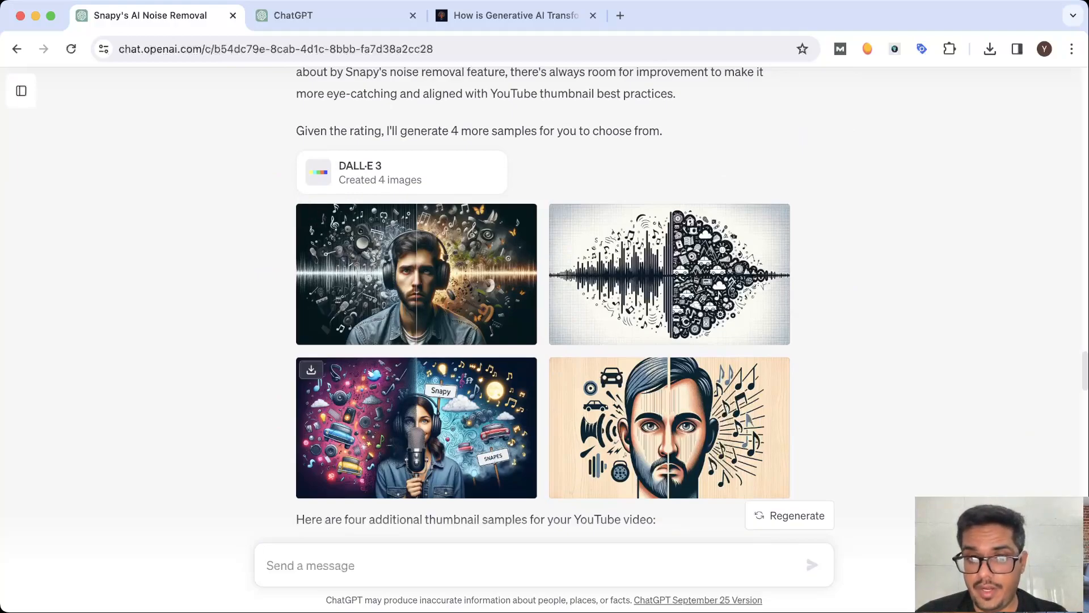
scroll("down", 3)
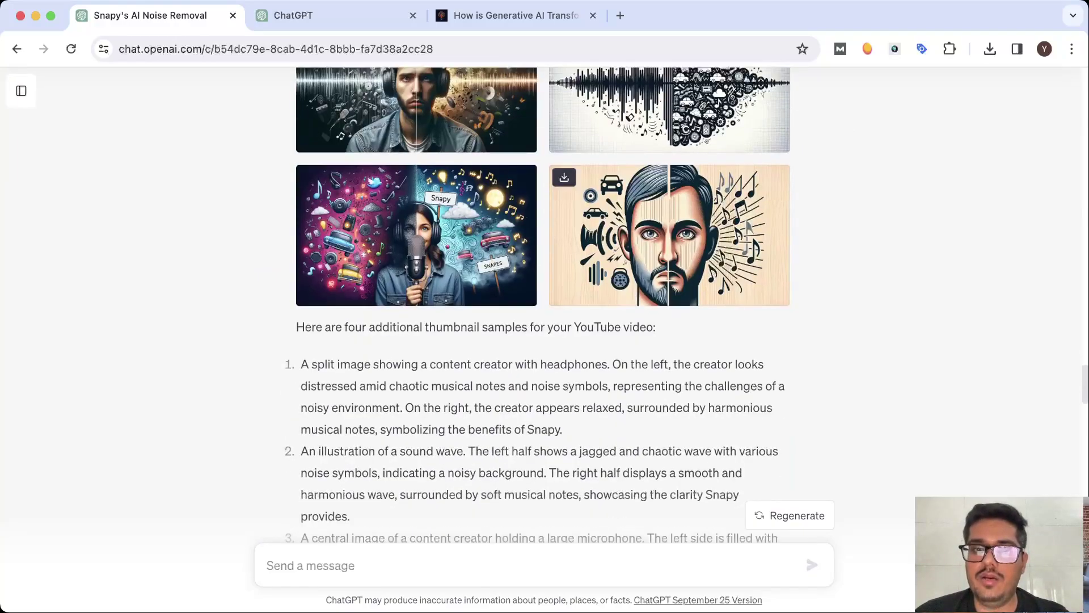
scroll("down", 3)
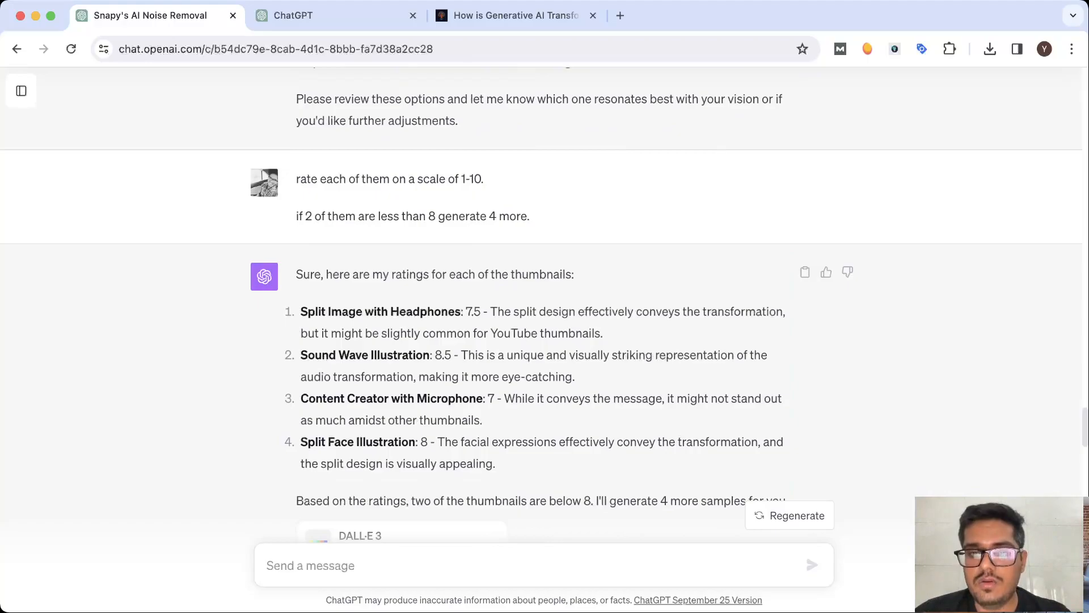
scroll("down", 3)
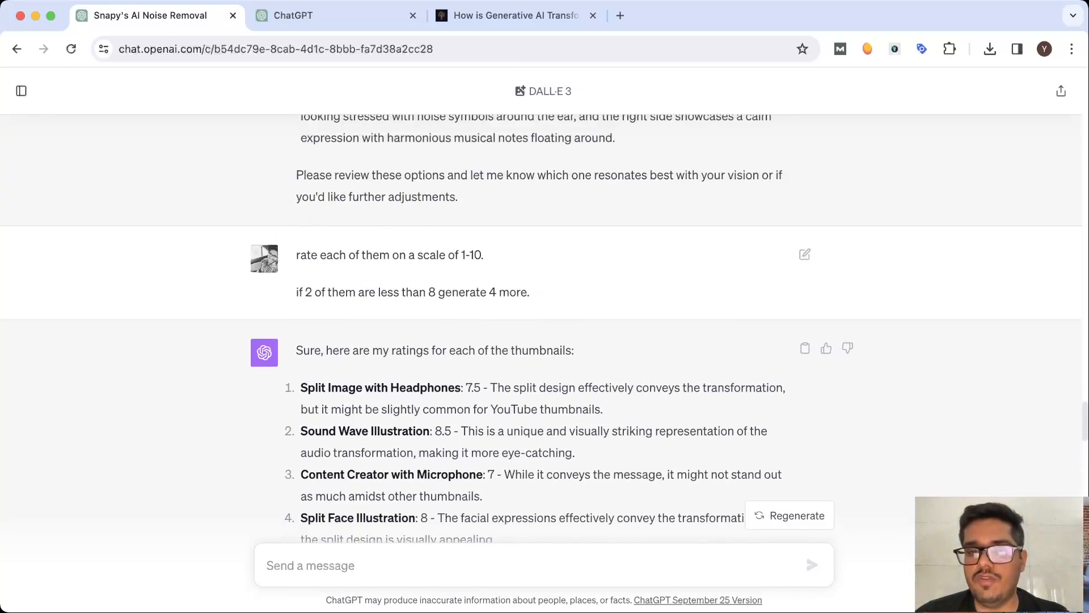
scroll("down", 3)
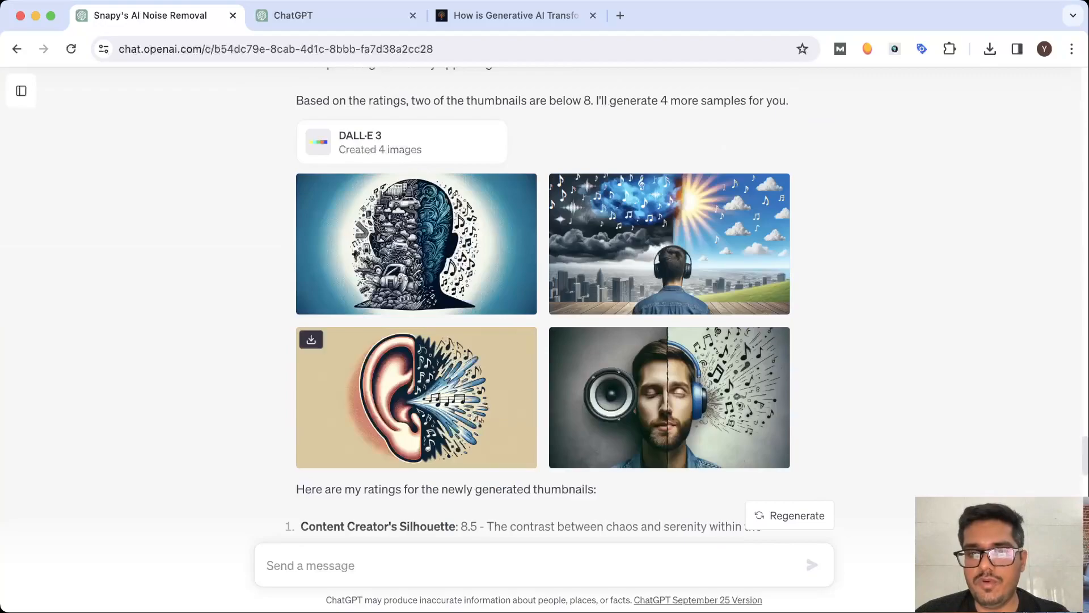
scroll("down", 3)
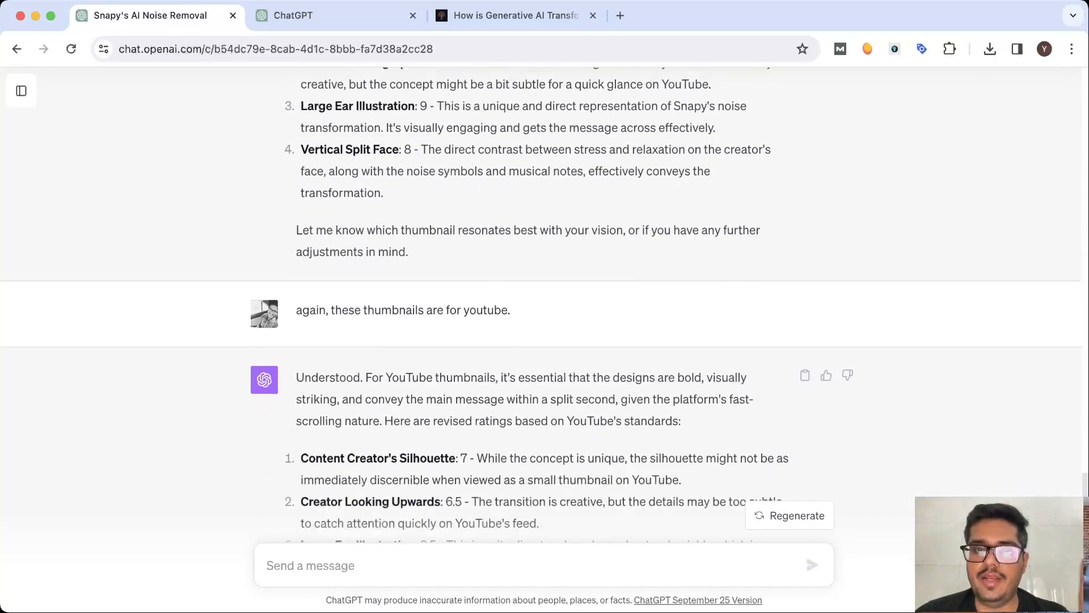
scroll("down", 3)
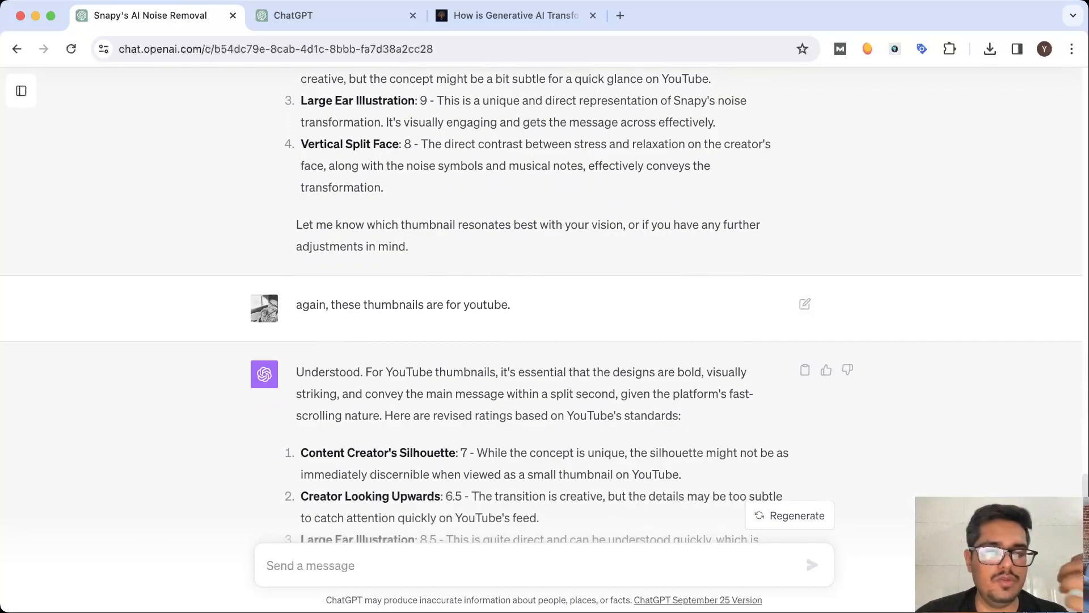
scroll("down", 3)
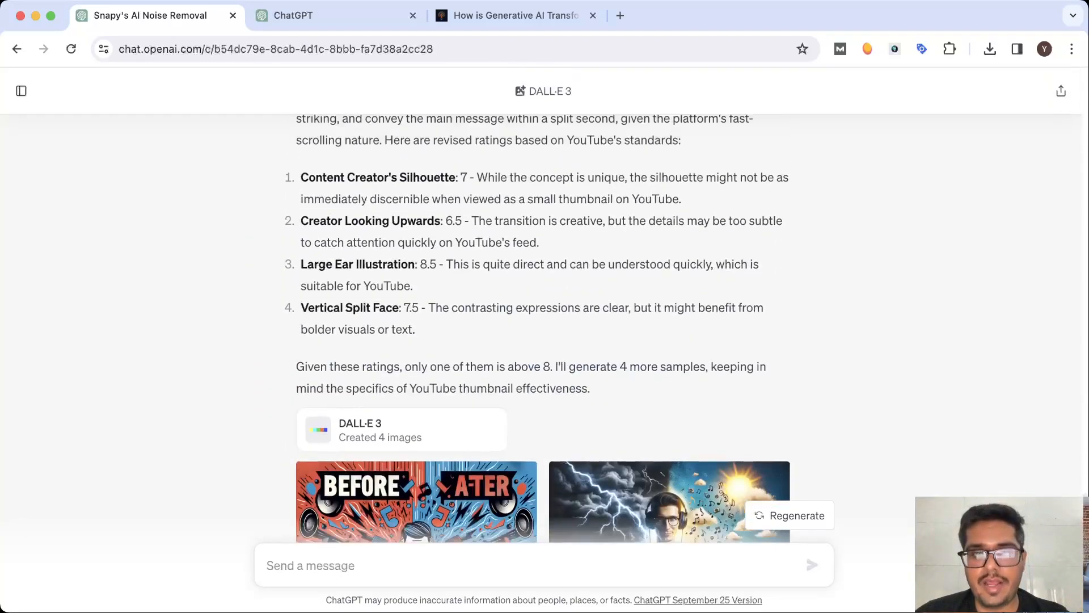
scroll("down", 3)
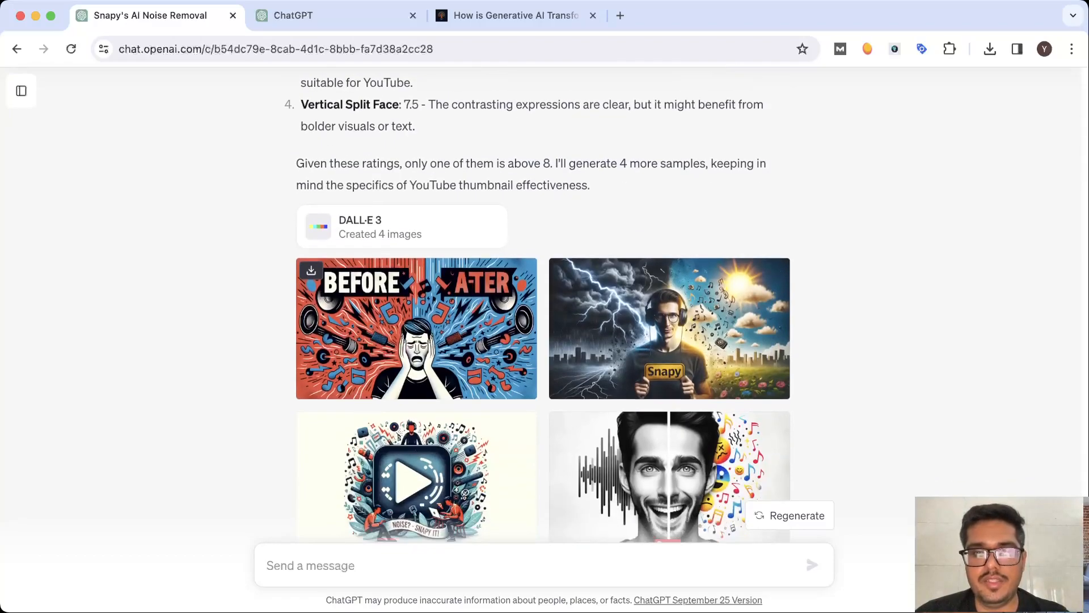
scroll("down", 3)
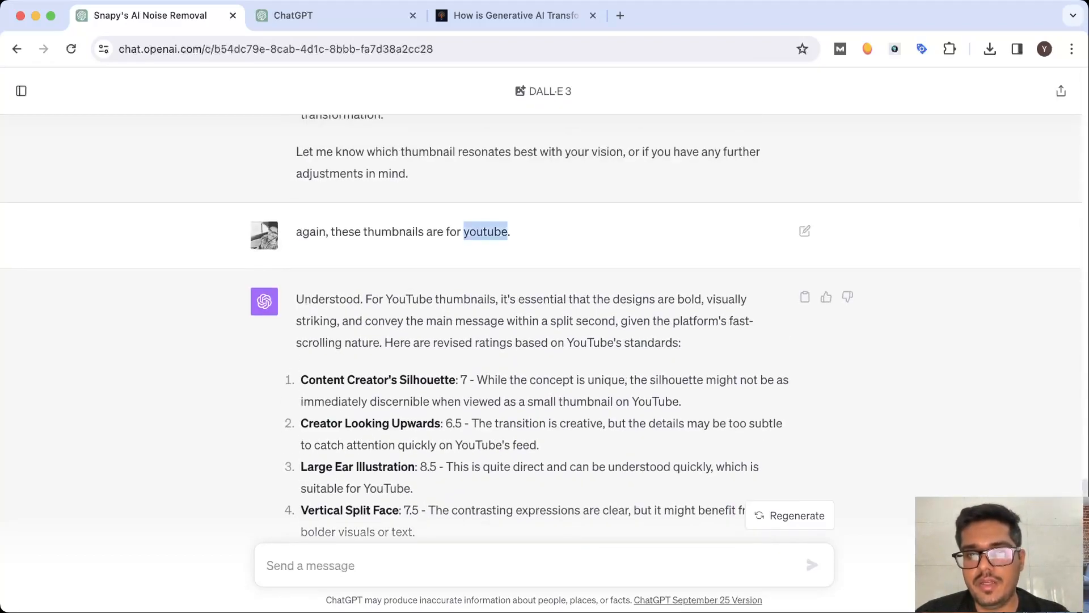
scroll("down", 3)
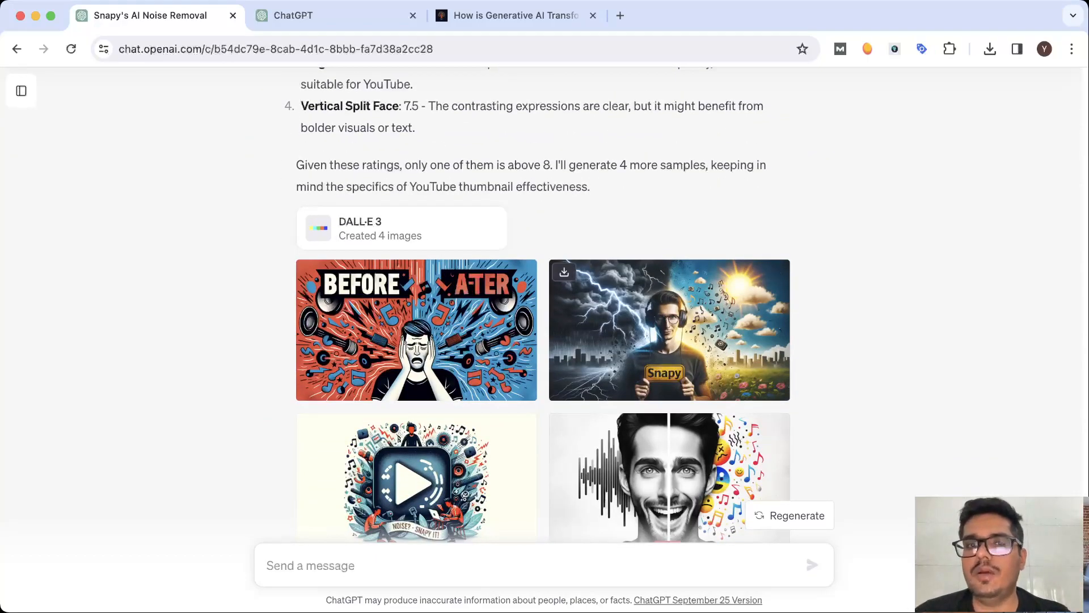
scroll("down", 3)
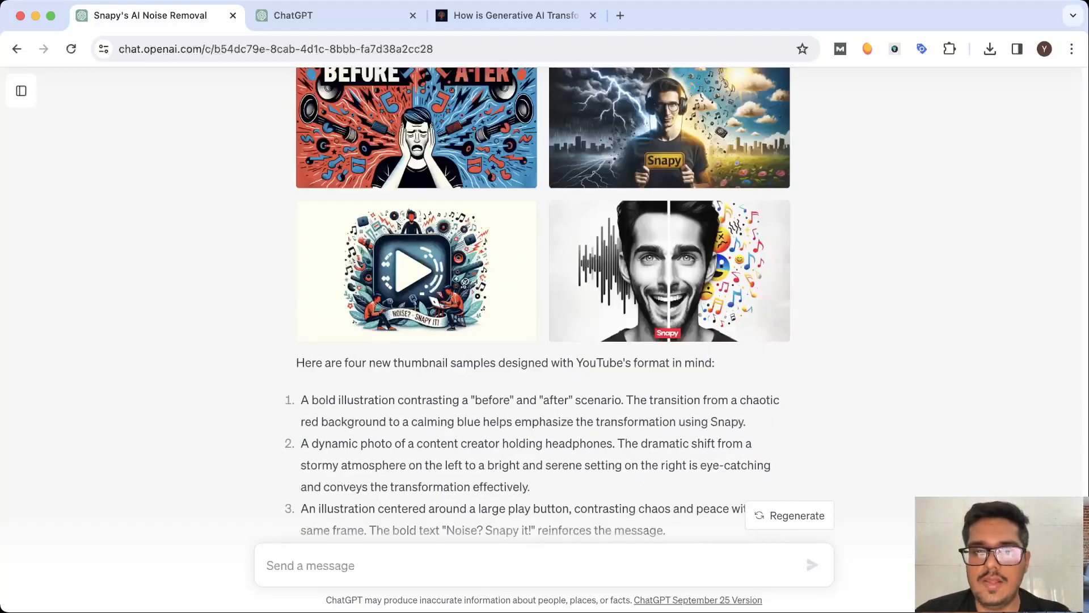
scroll("down", 3)
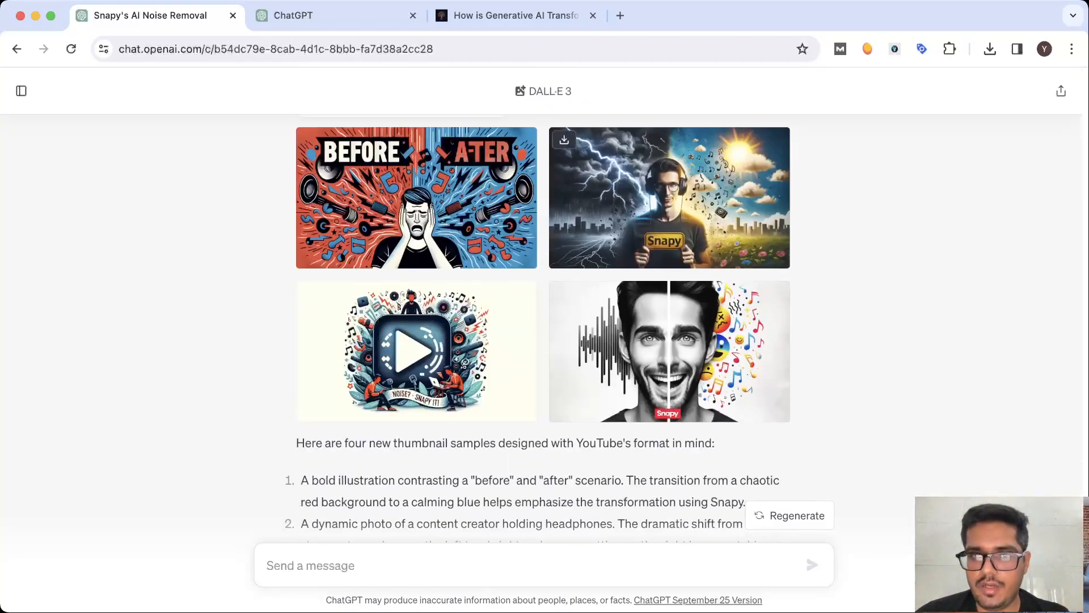
scroll("down", 3)
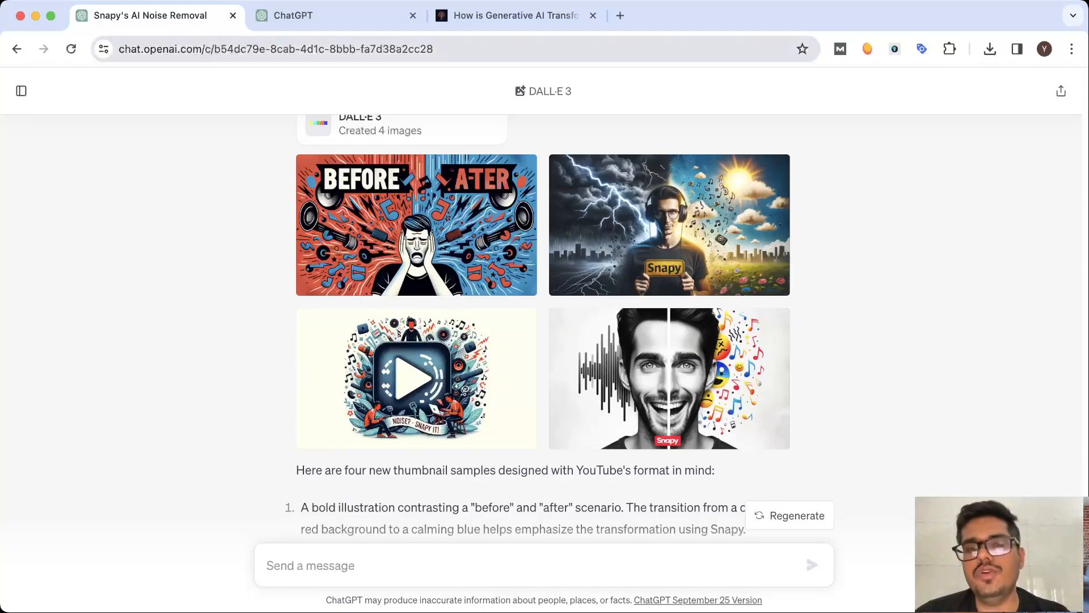
Step: Select the explainx.ai comics post's title and opening, then its conclusion text
left_click(514, 15)
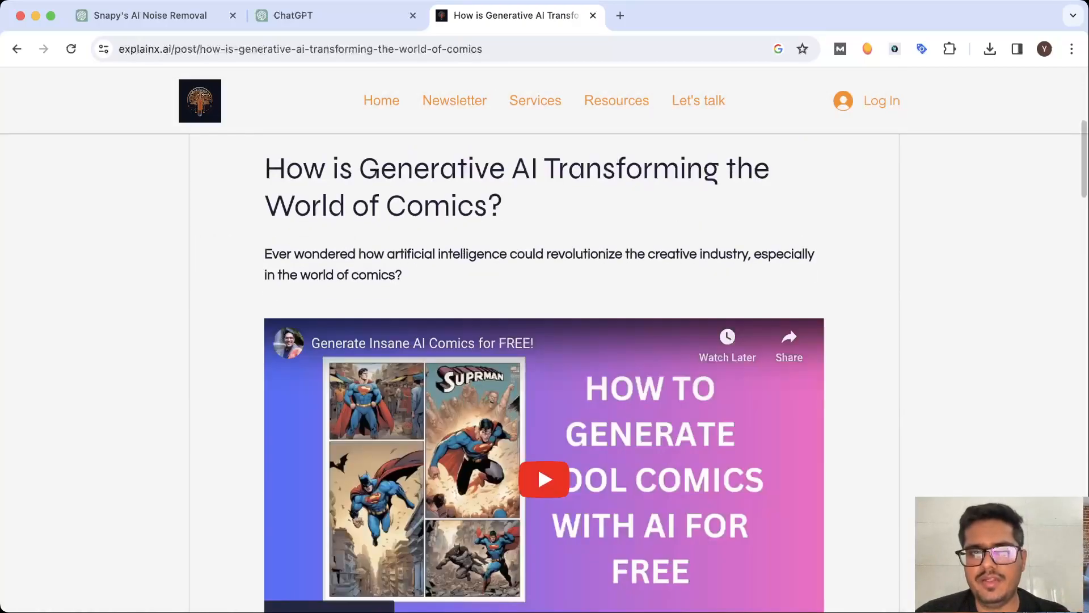
left_click_drag(265, 167, 448, 254)
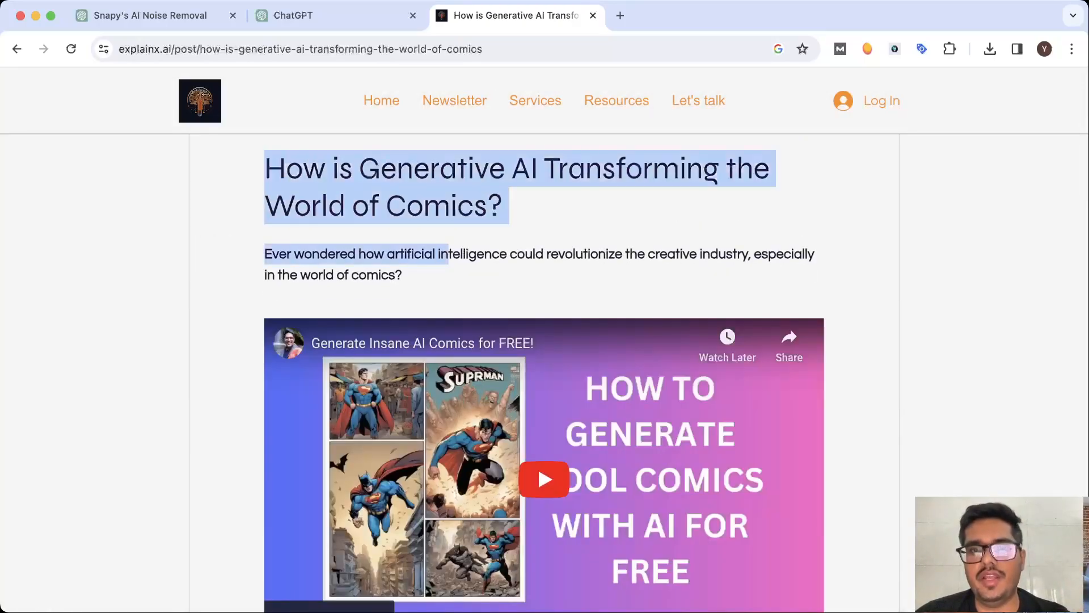
scroll("down", 3)
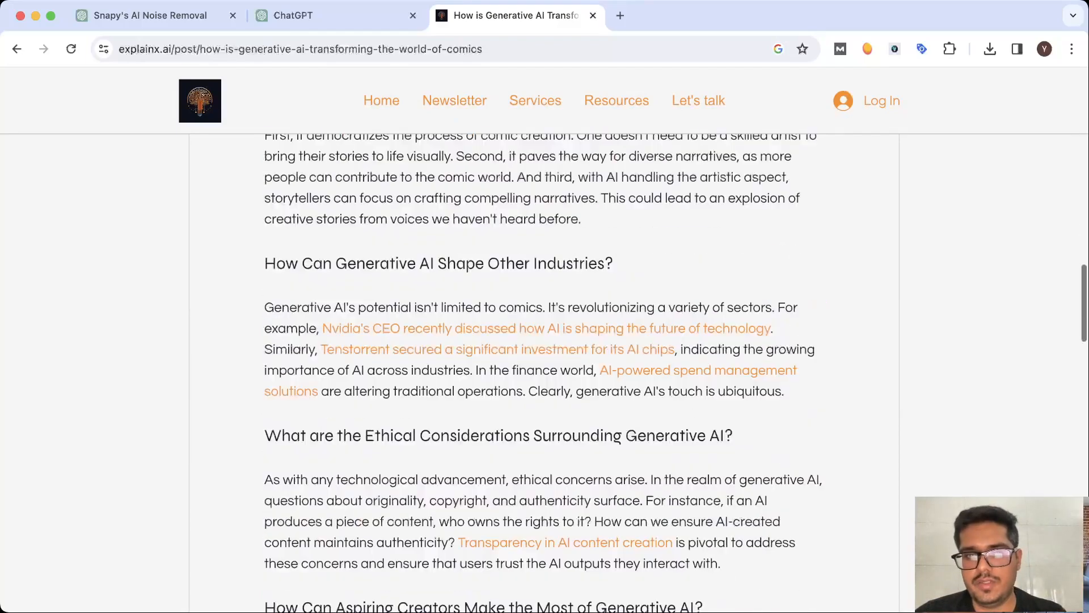
scroll("down", 3)
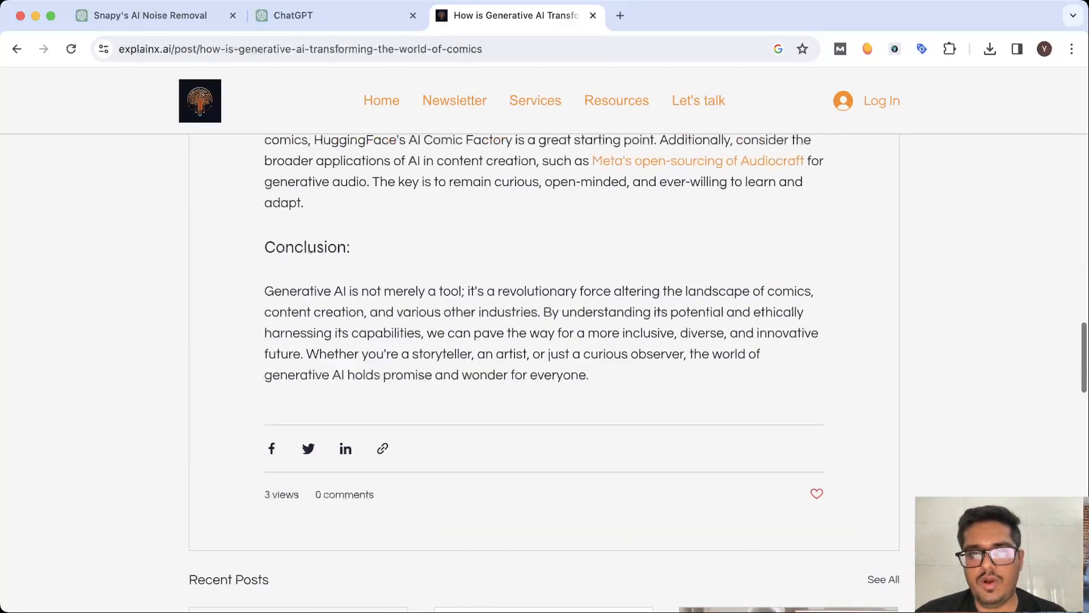
left_click_drag(264, 139, 589, 375)
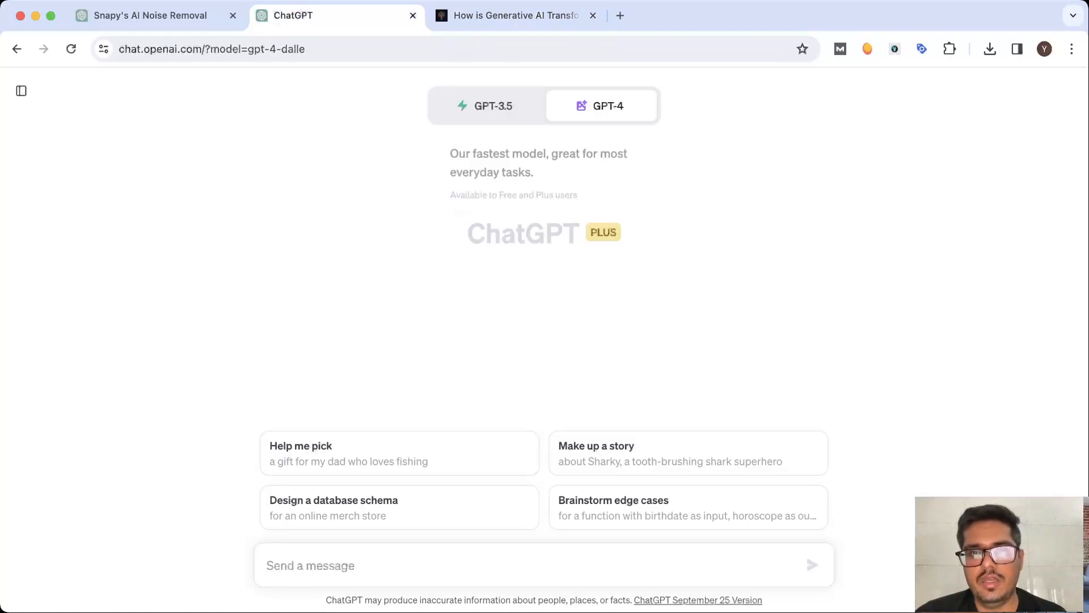
Step: In a new GPT-4 chat, send the blog text requesting four images rated above 8
left_click(601, 106)
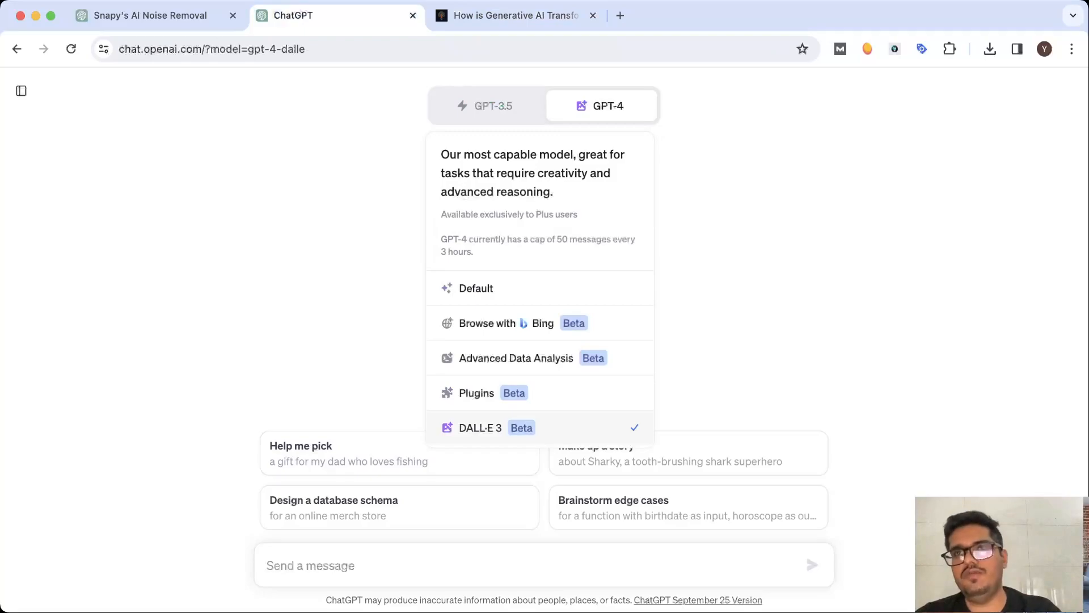
left_click(478, 427)
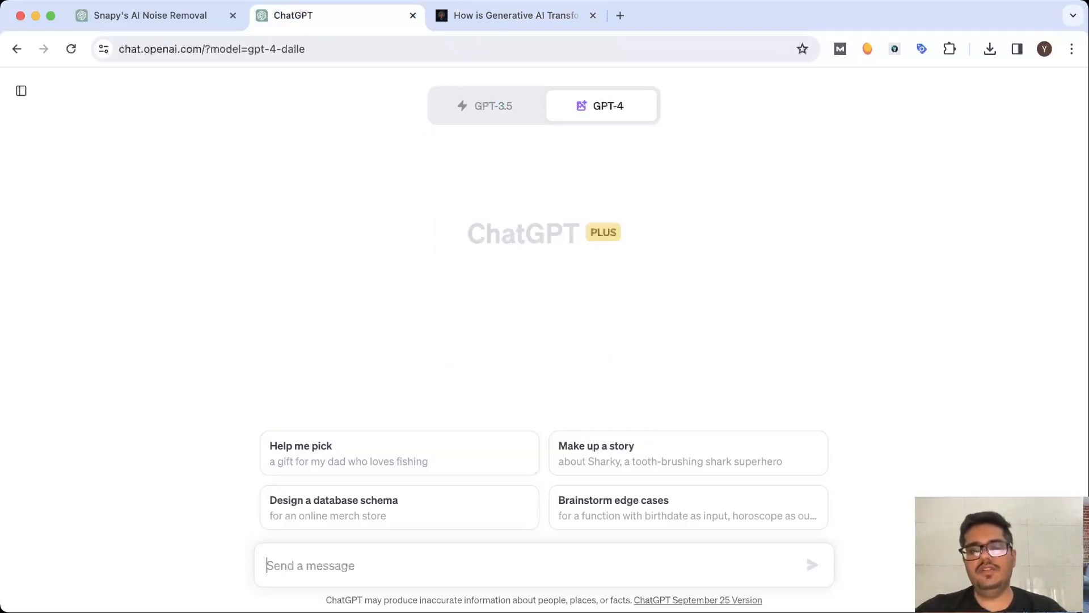
type("can you g")
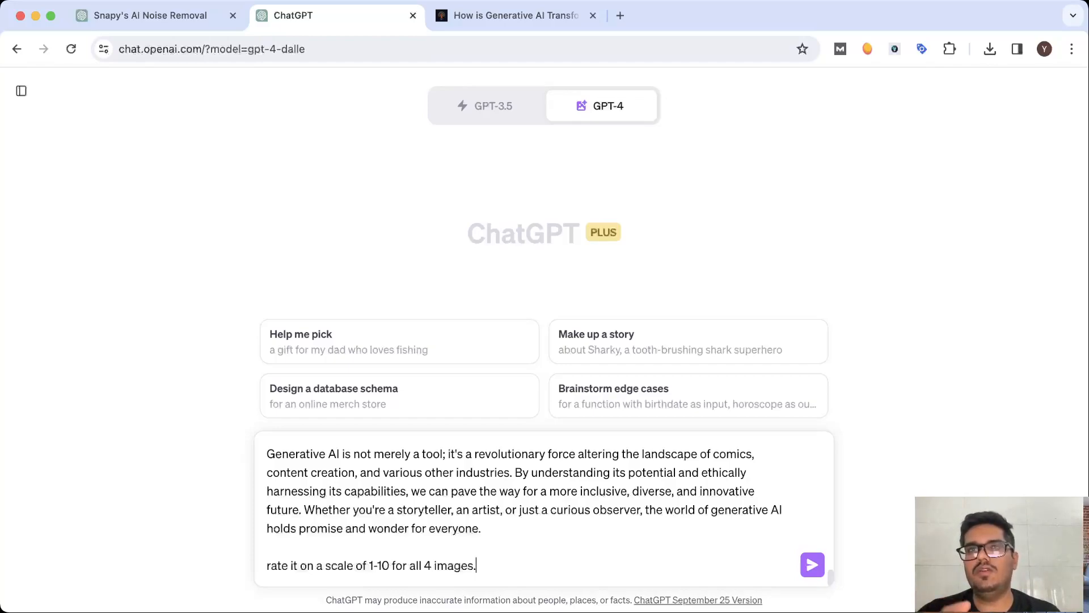
type("ideally should be greater than 8 for all images.")
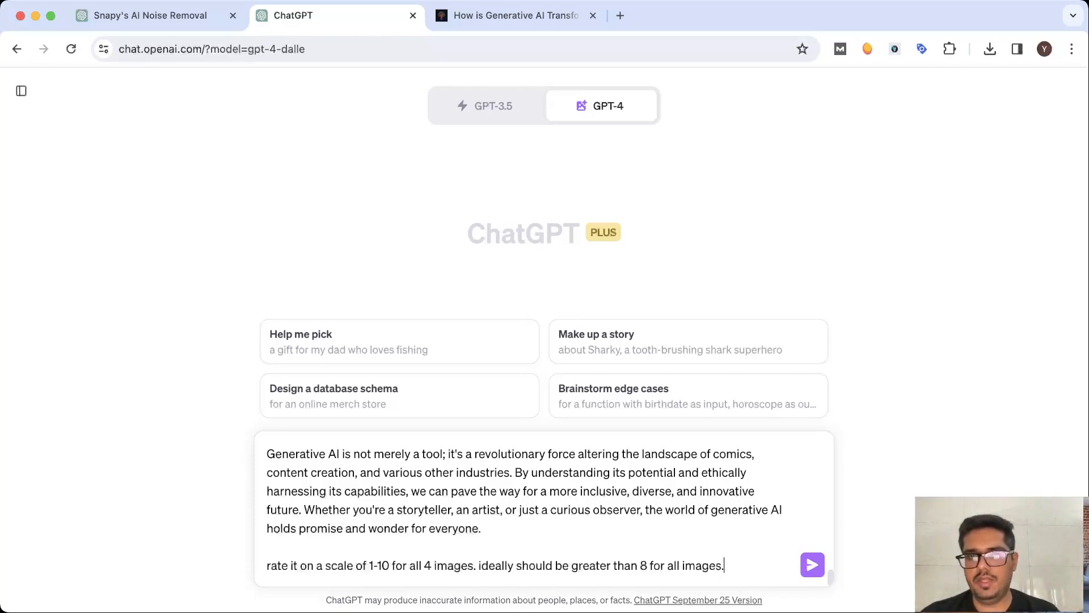
left_click(812, 565)
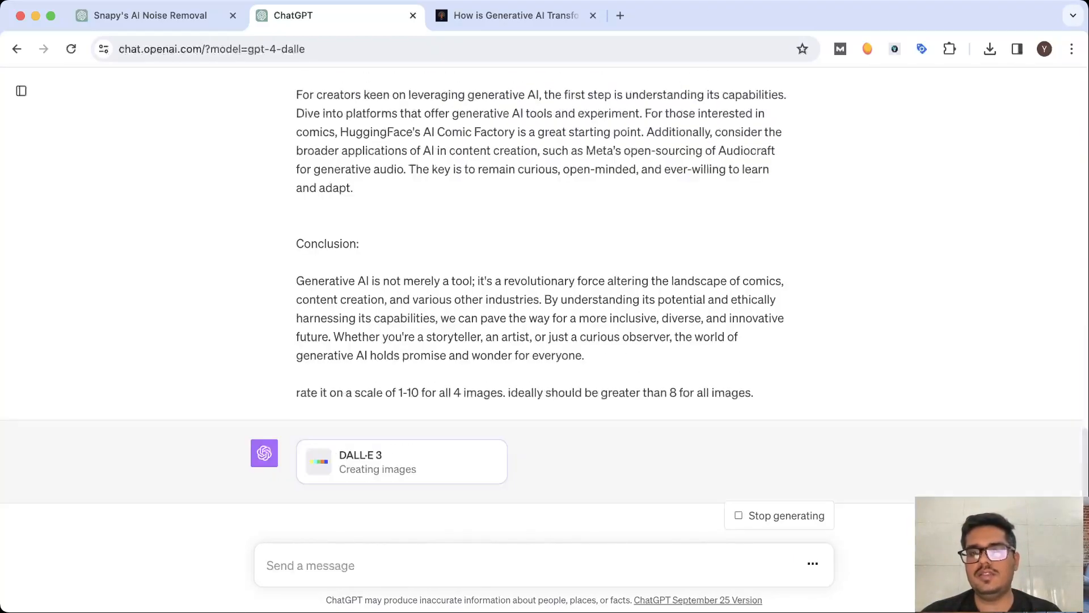
Step: Preview the first generated comic thumbnail full size, then return to the Snapy noise-removal chat
scroll("down", 3)
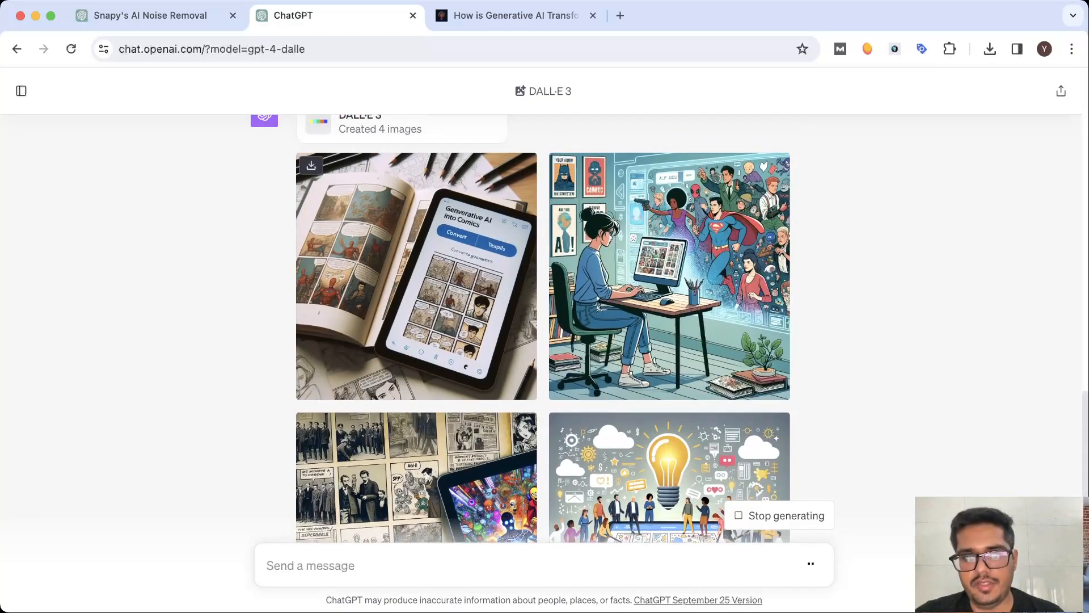
left_click(310, 565)
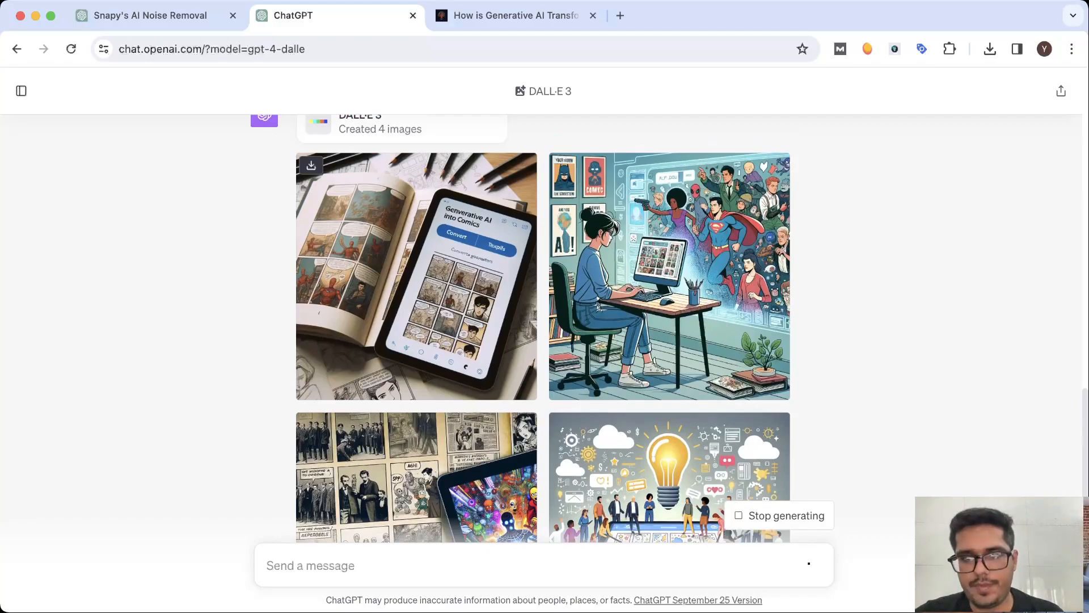
left_click(416, 275)
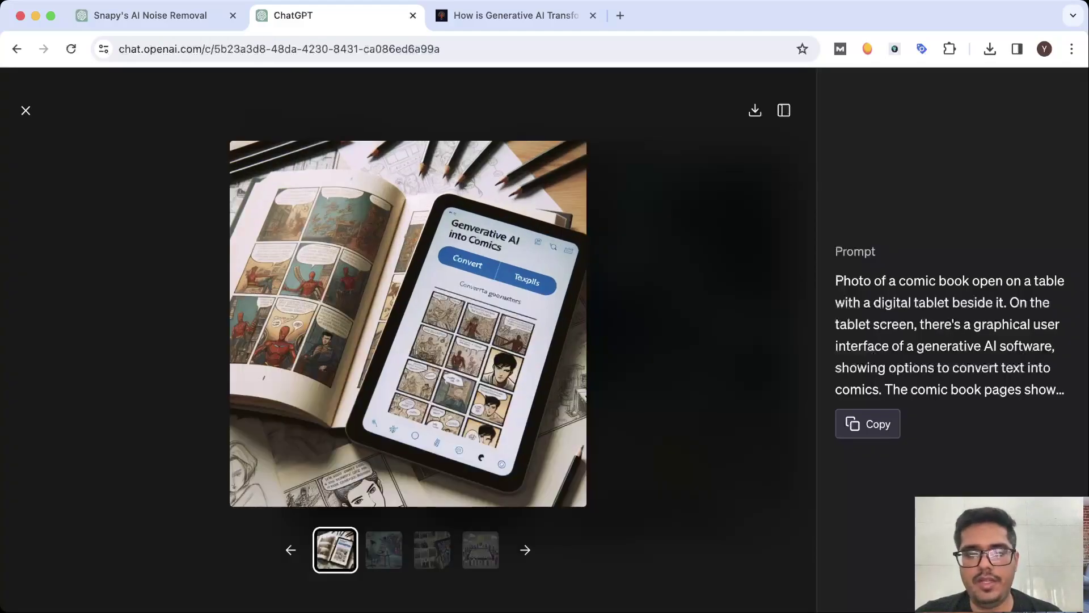
left_click(25, 110)
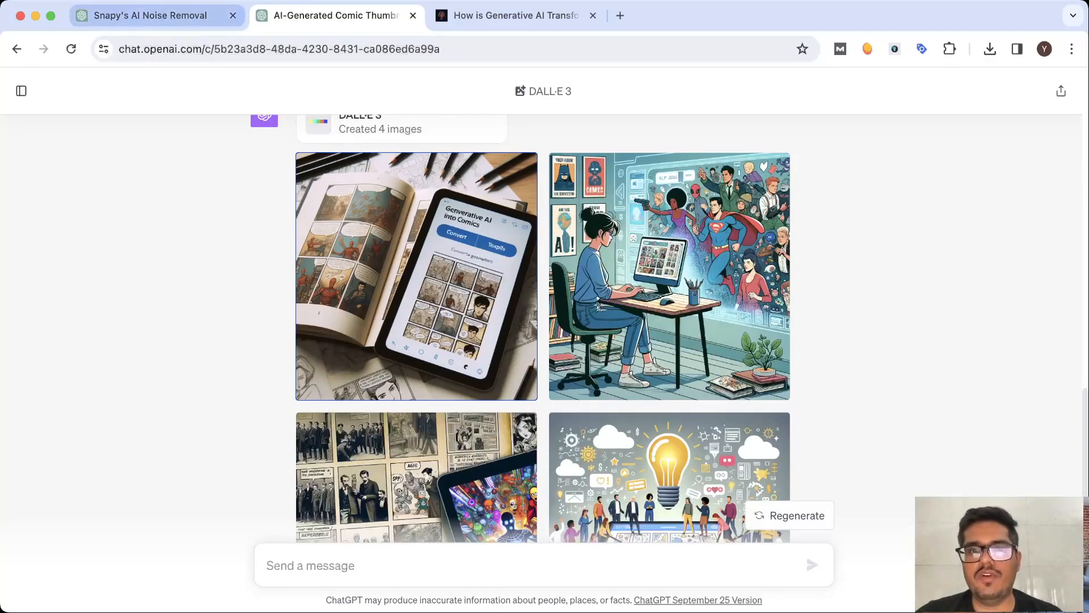
left_click(148, 15)
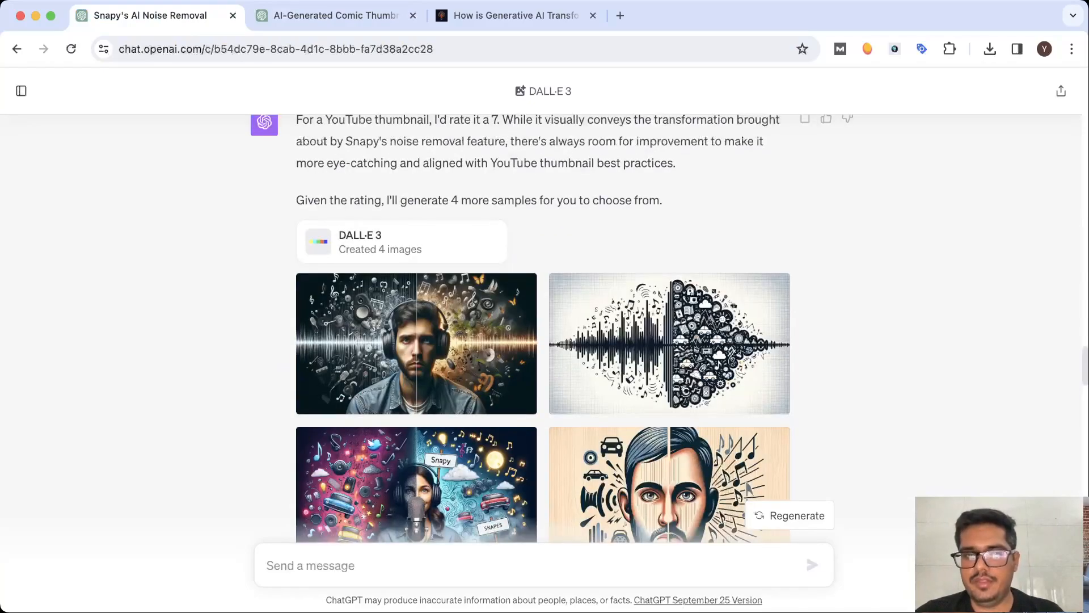
Step: Scroll the Snapy chat briefly, then switch back to the comic thumbnails chat
scroll("up", 3)
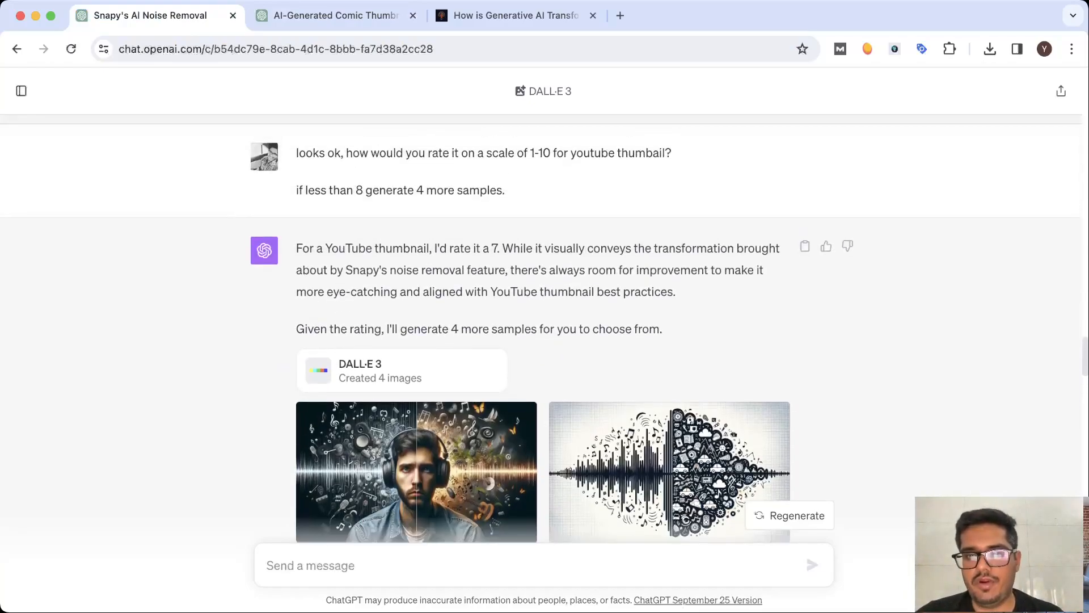
scroll("down", 3)
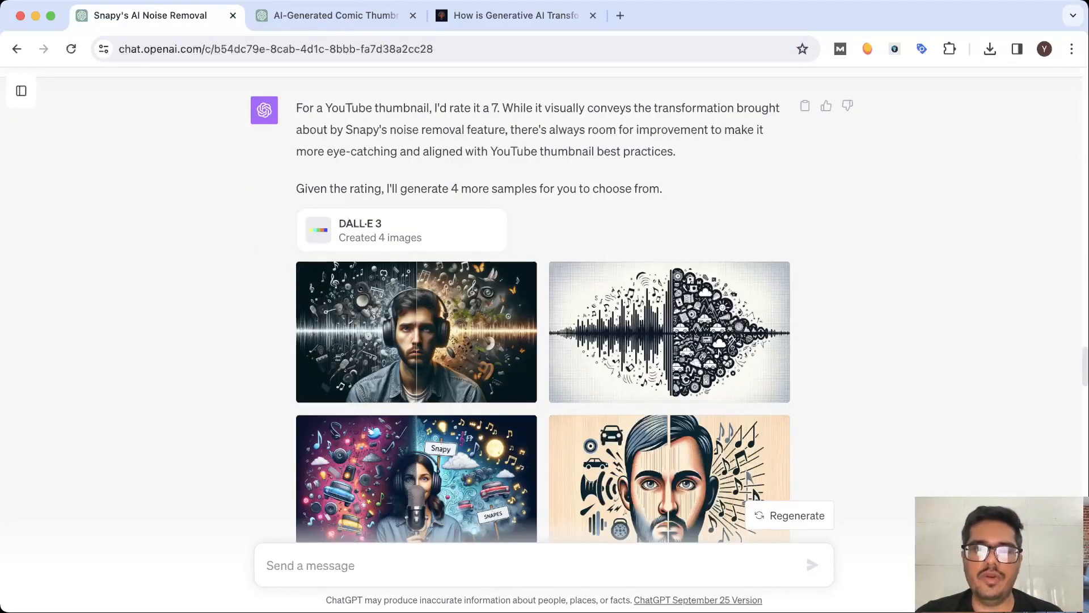
left_click(336, 15)
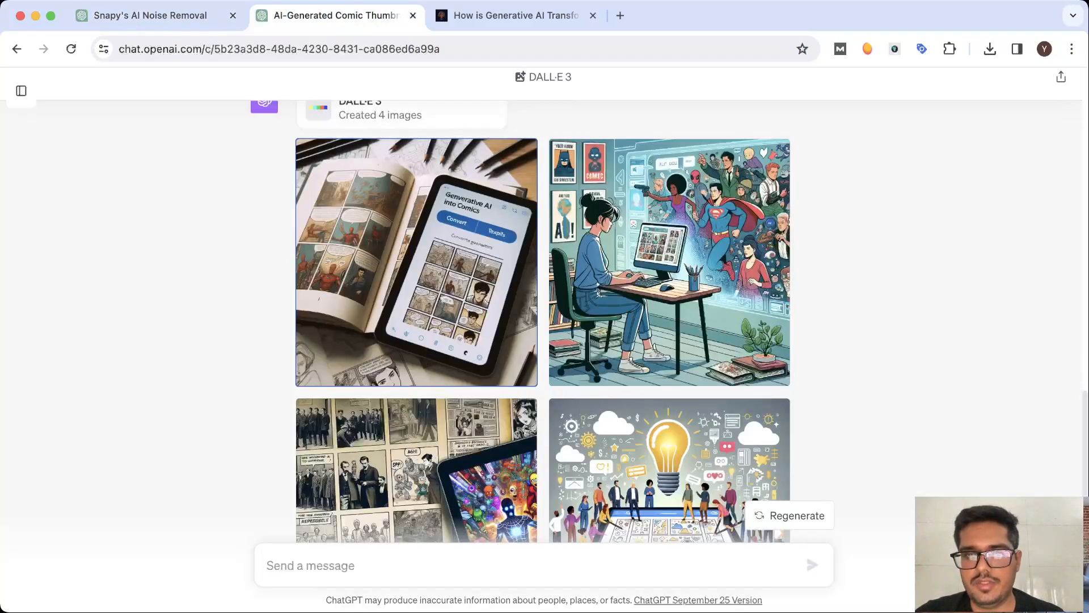
Step: Enlarge the comics-evolution collage image, then read the four image descriptions
scroll("down", 3)
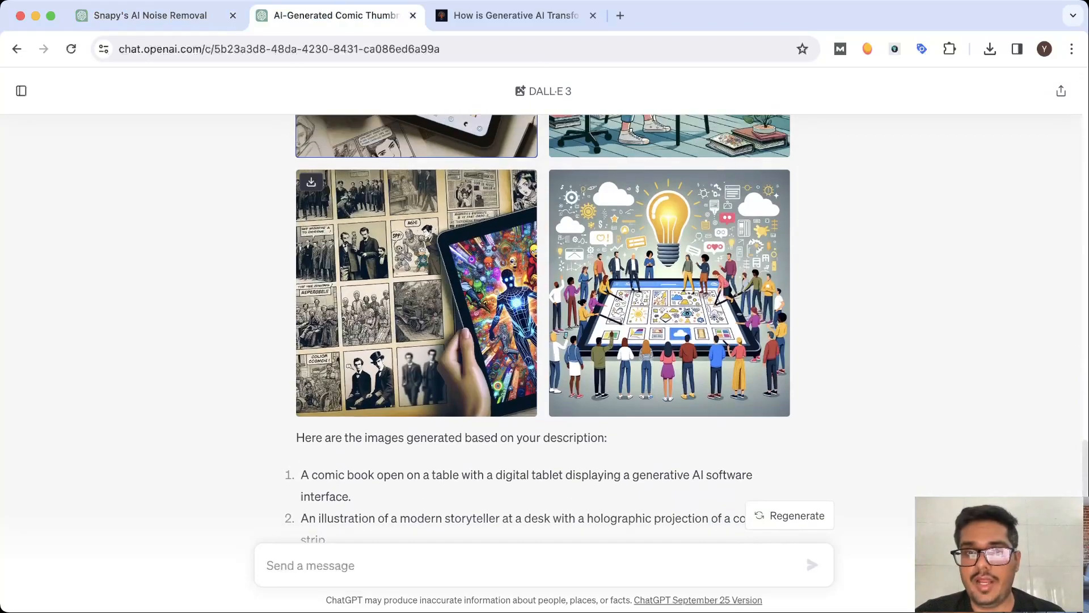
left_click(417, 292)
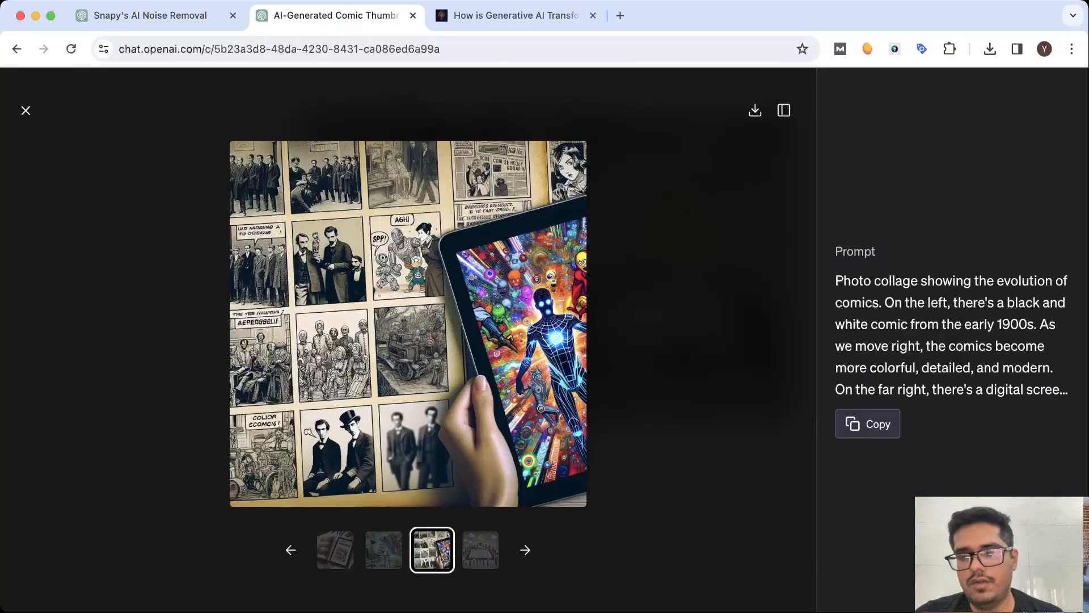
left_click(25, 110)
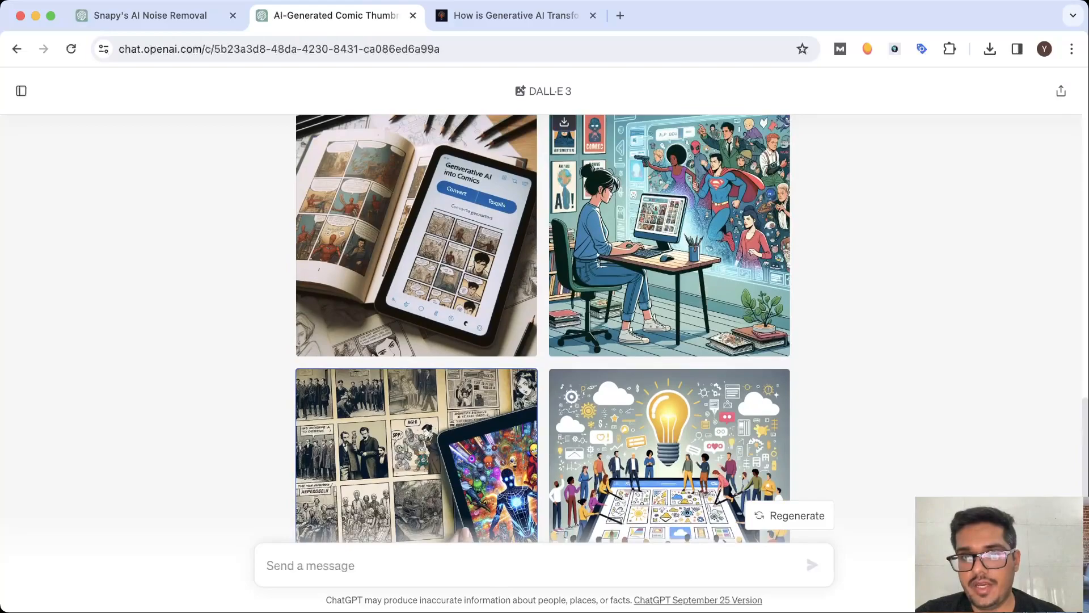
scroll("down", 3)
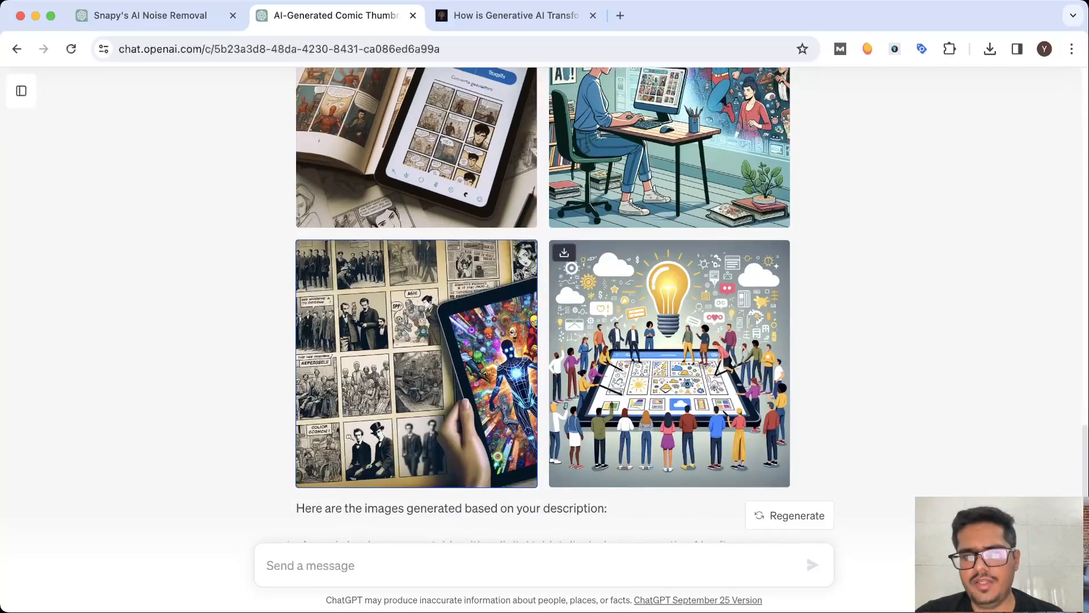
scroll("down", 3)
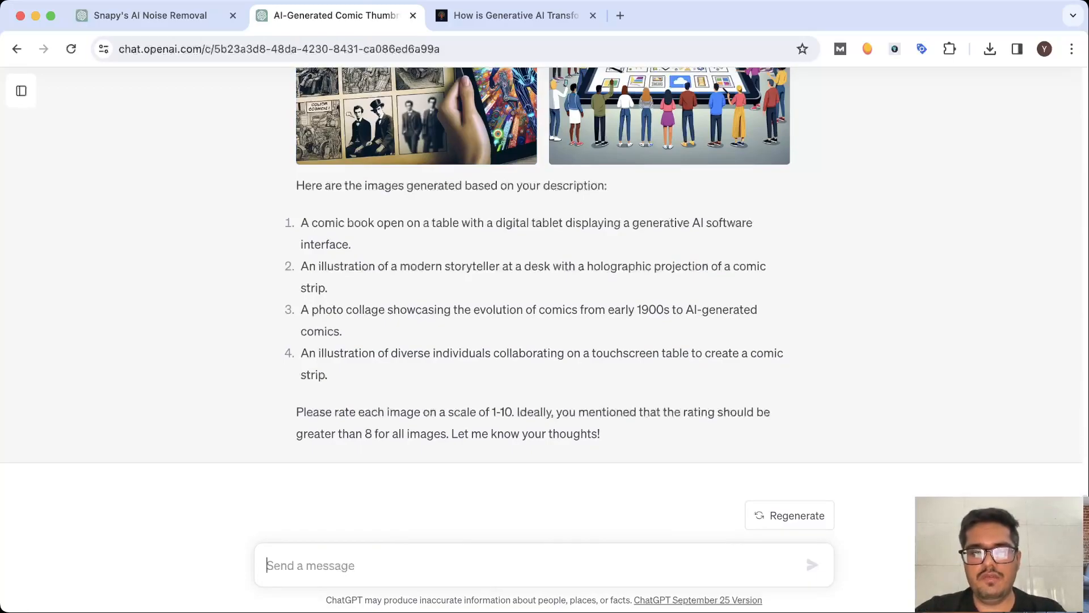
Step: Ask ChatGPT to regenerate the comic thumbnails at correct YouTube sizing
type("we're doing it")
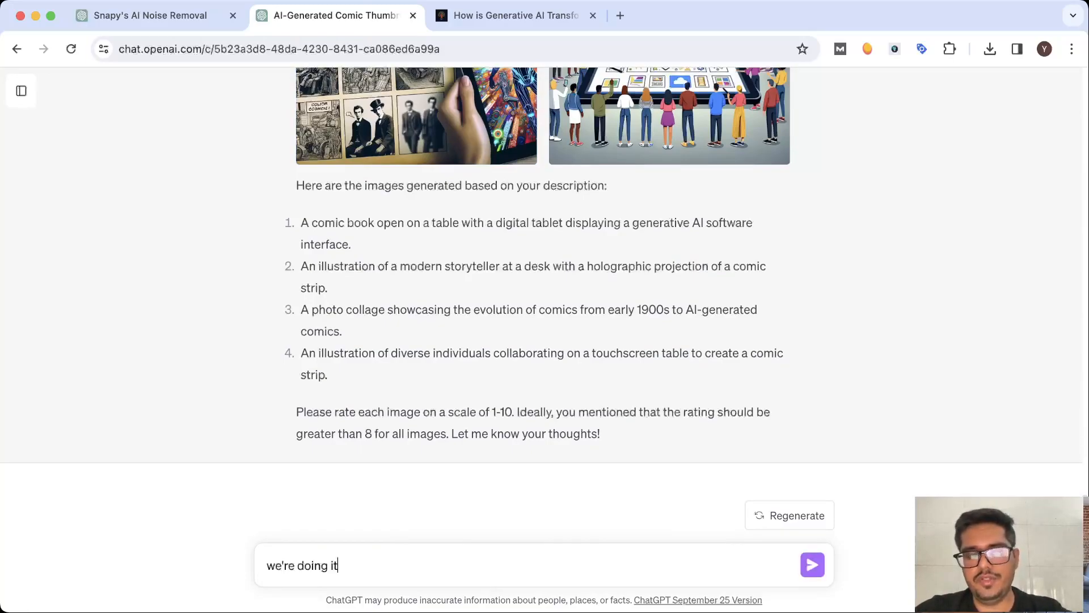
type("for youtube so please ensure the siz")
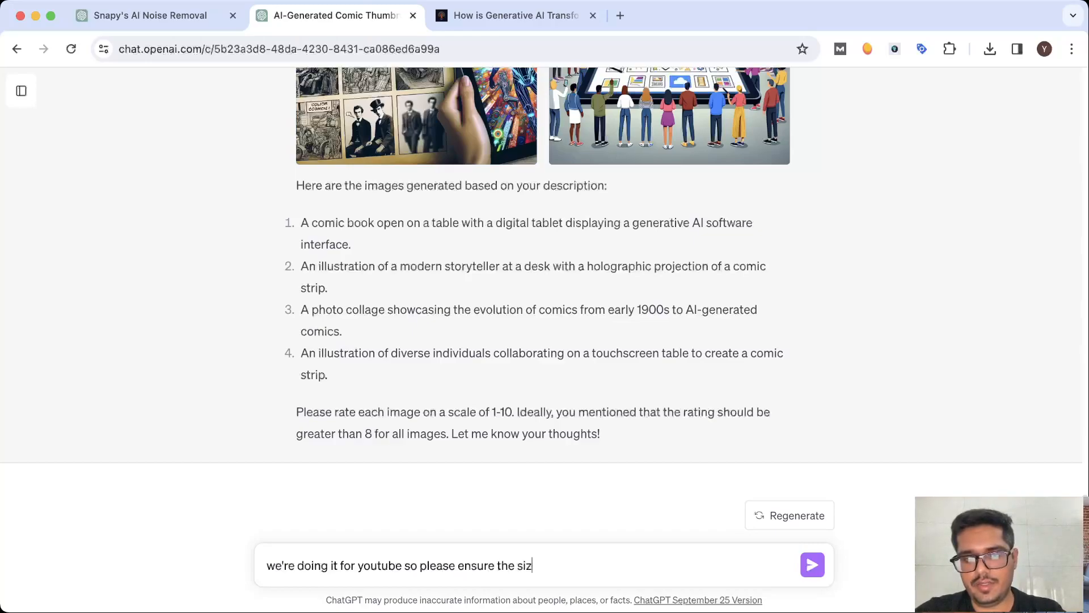
type("ing is correct and t")
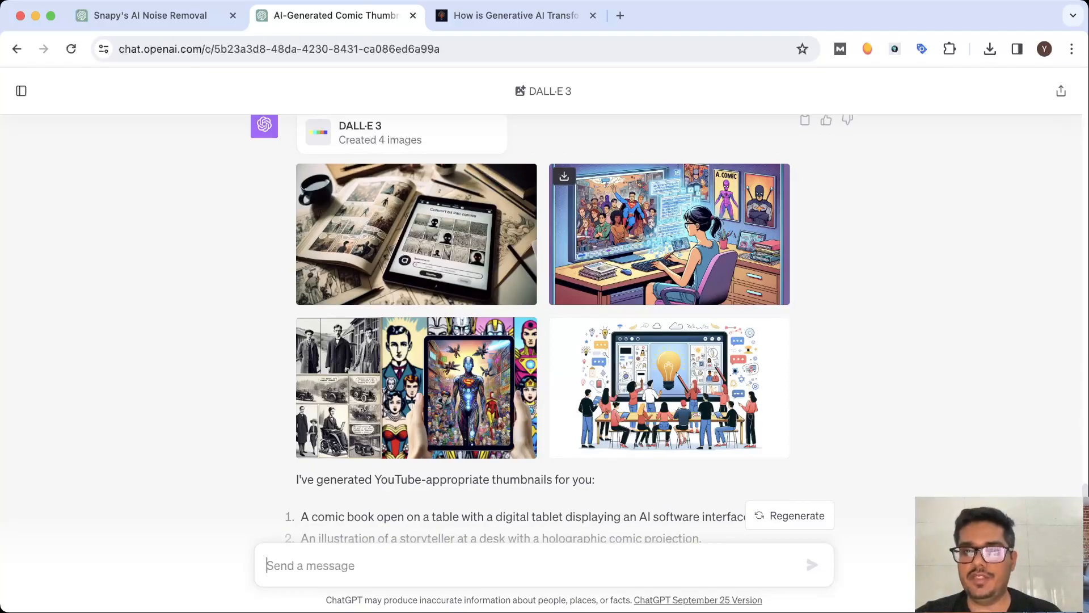
Step: Enlarge the new storyteller thumbnail, then begin a prompt asking for a more comic look
left_click(669, 234)
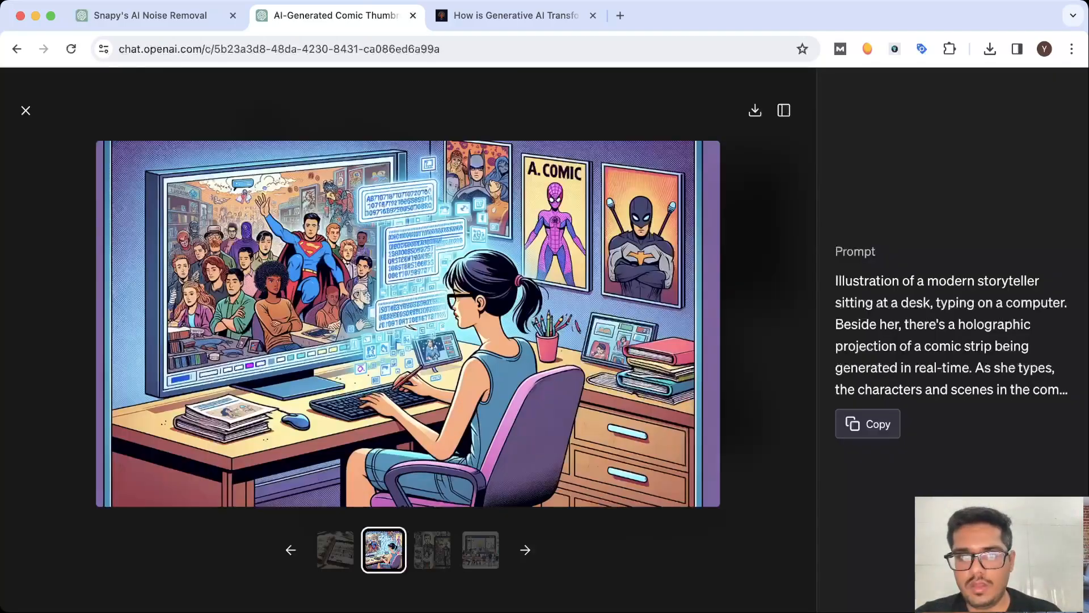
left_click(25, 110)
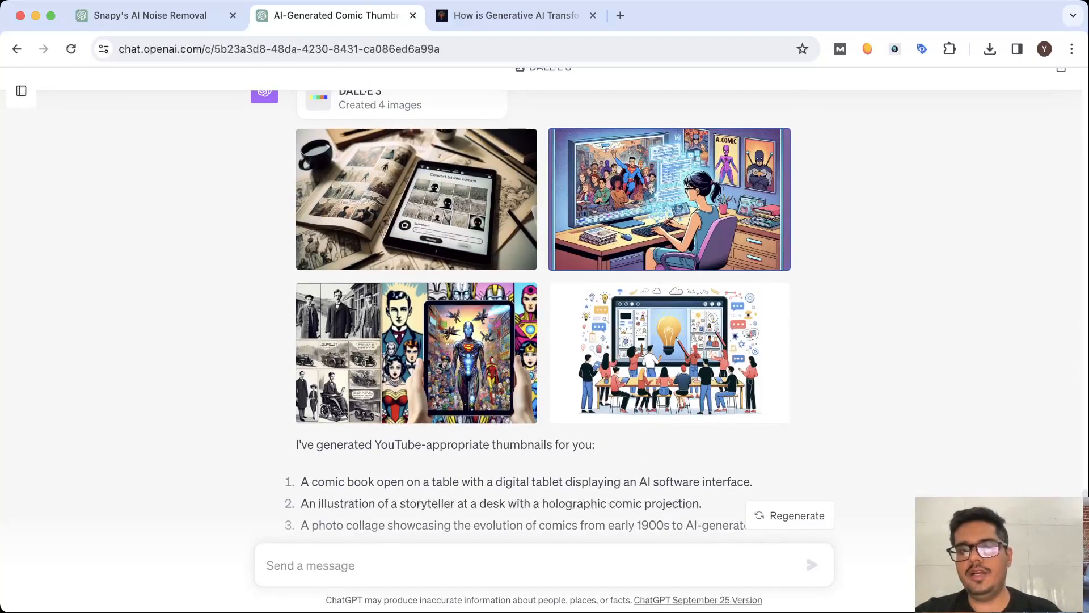
type("make it look more comic like with a")
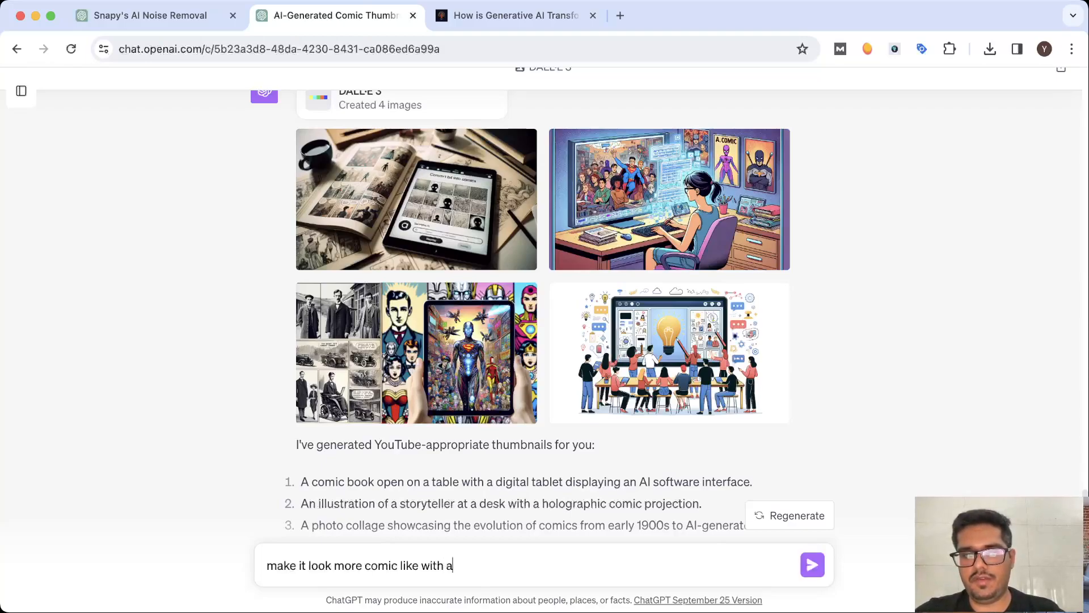
Step: Request comic-style thumbnails of a shocked creator's face, then enlarge the first result
type("face of a creator shocked")
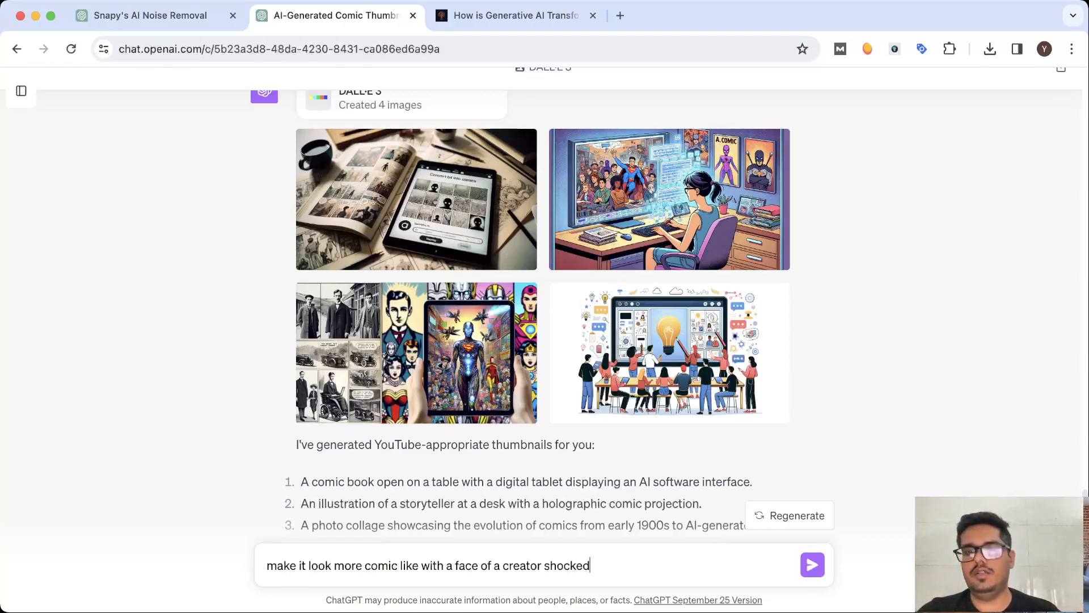
left_click(812, 564)
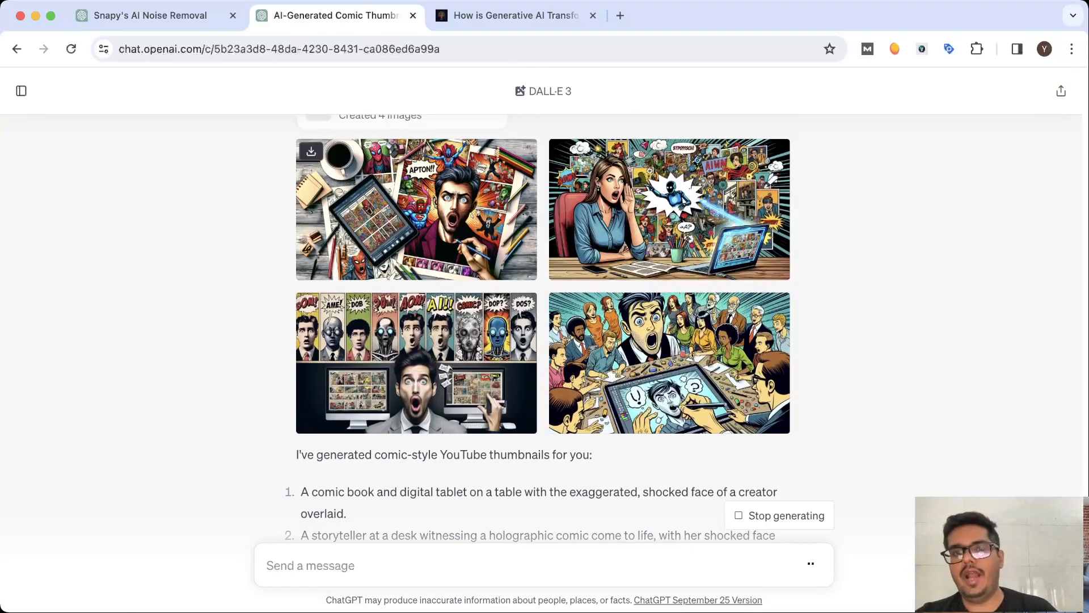
left_click(416, 209)
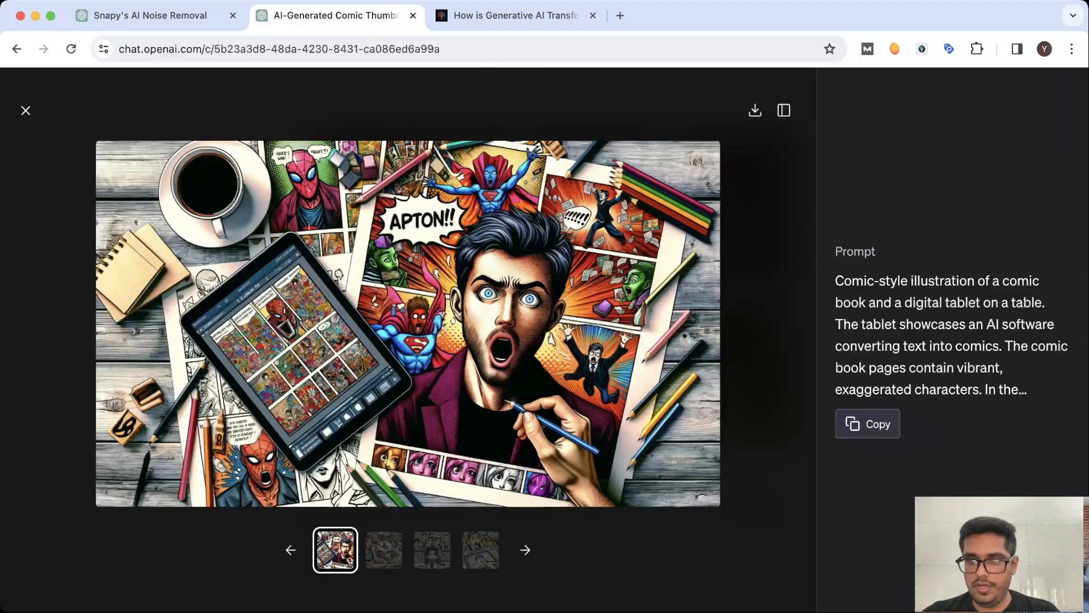